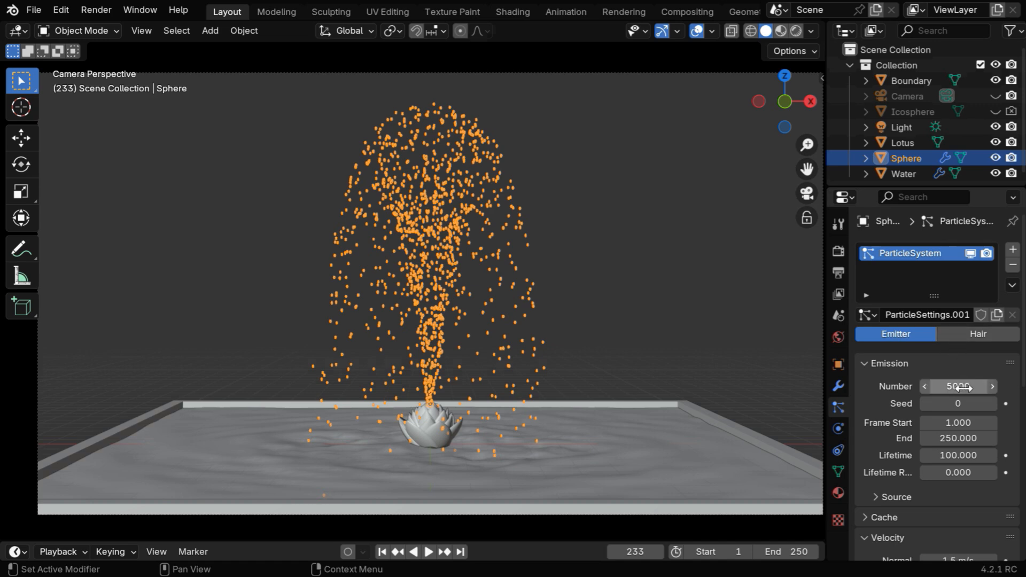
Apply a Limiter at −1 dB to the upper Music Original copy and select all audio.
scroll(down, 3)
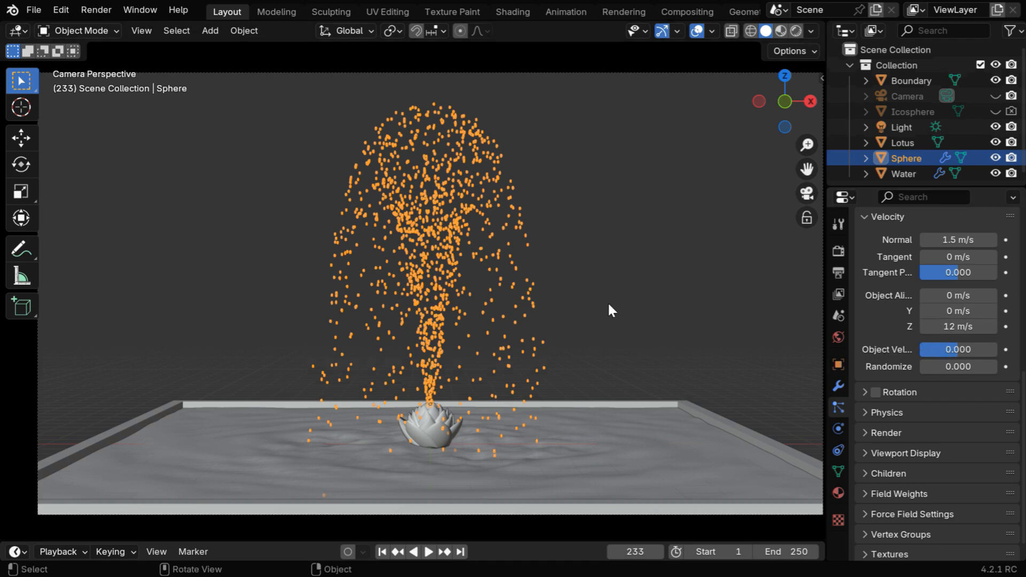
mouse_move(825, 335)
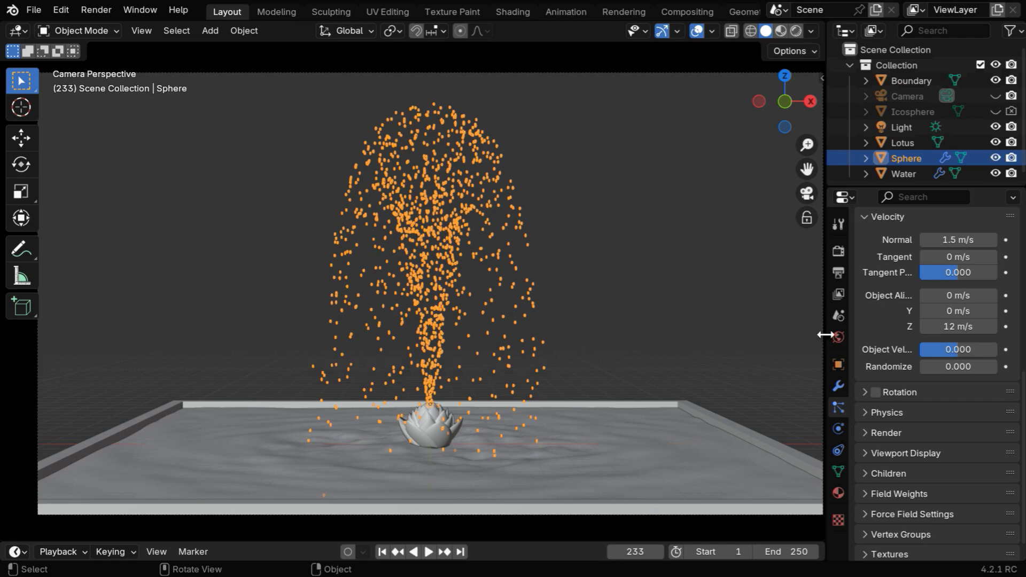
mouse_move(991, 342)
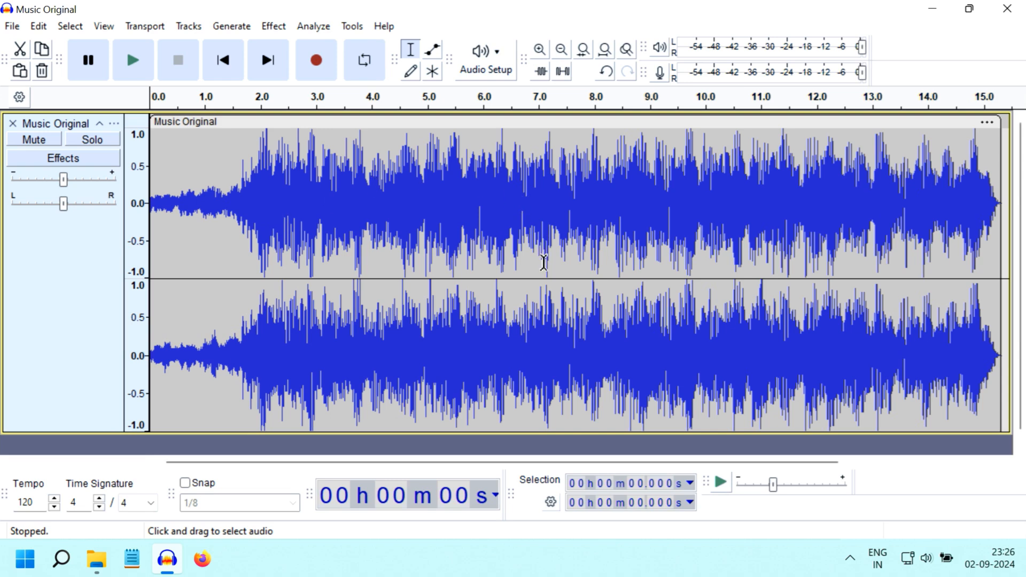
mouse_move(250, 249)
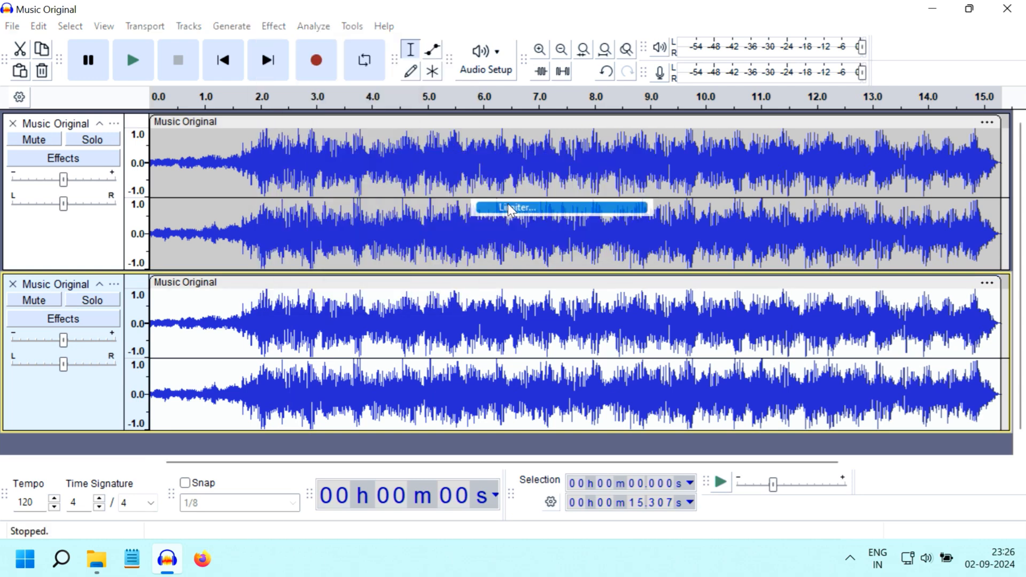
click(514, 207)
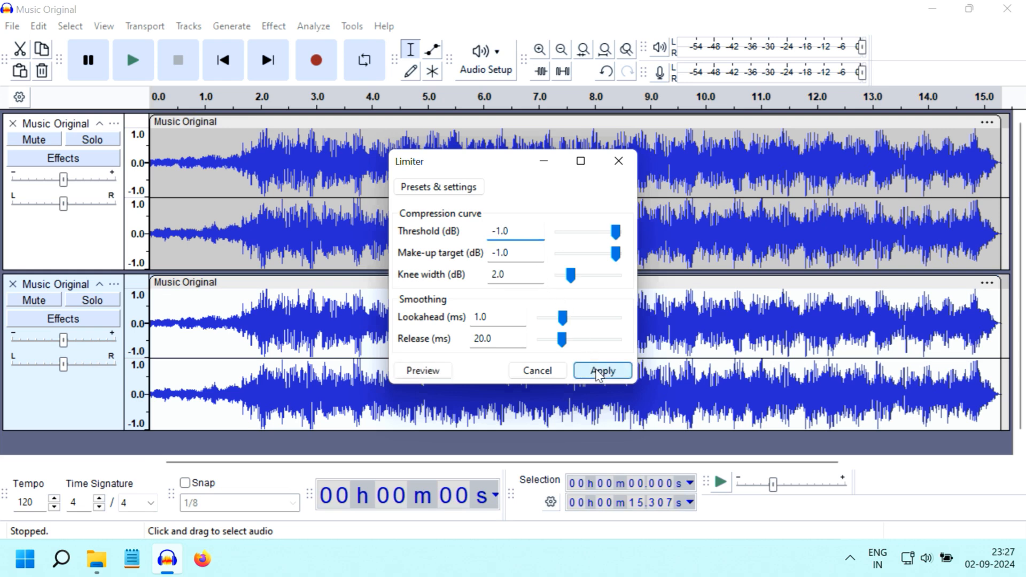
click(600, 370)
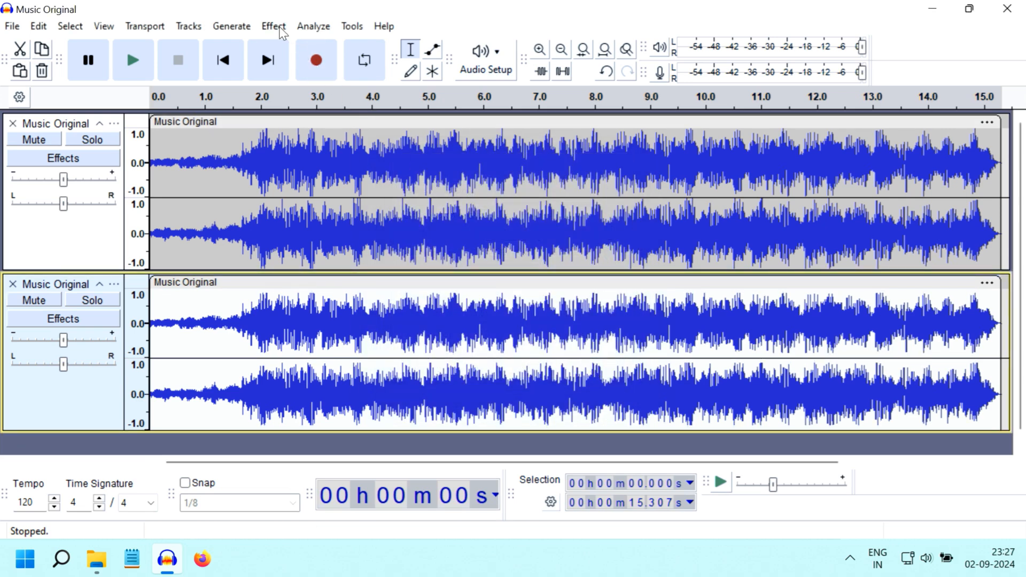
click(273, 26)
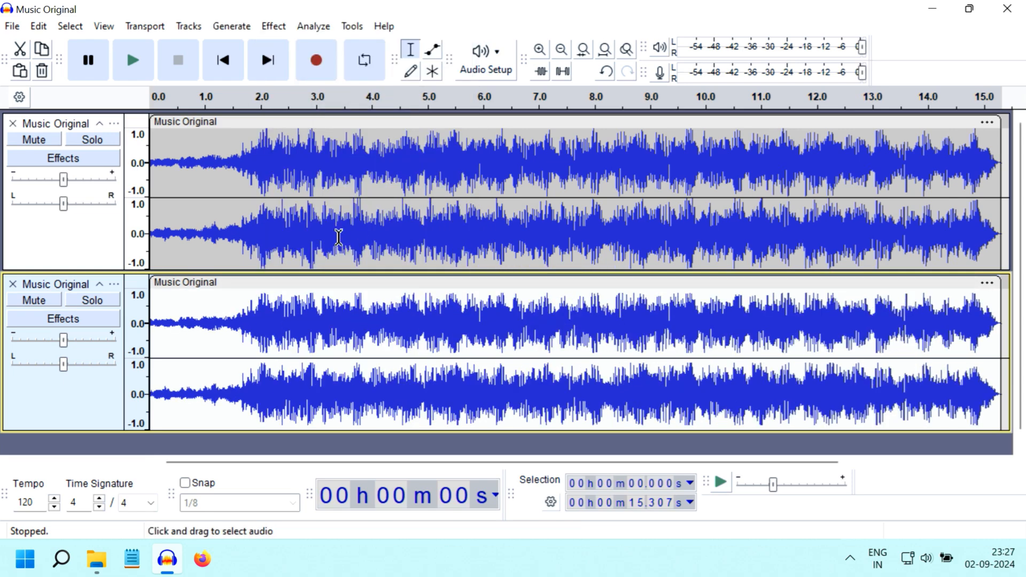
click(69, 26)
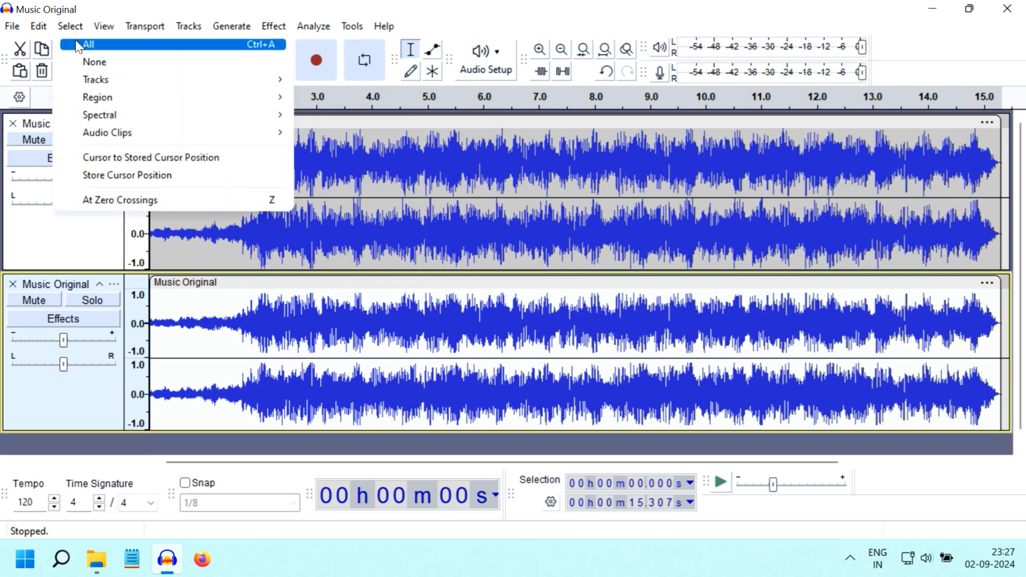
click(188, 25)
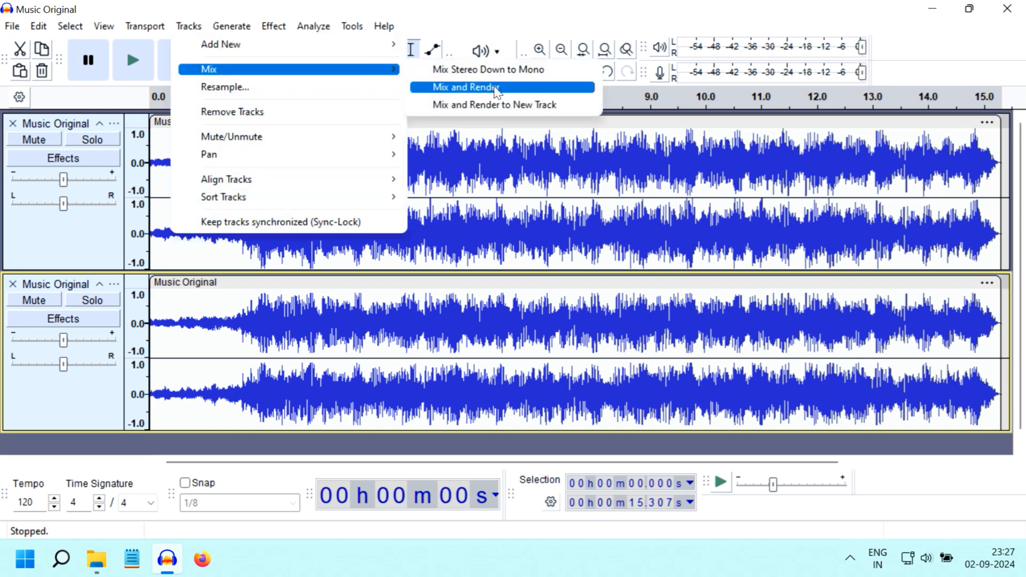
Mix and render both tracks into Mix 1 and amplify it by 19.007 dB to full scale.
click(465, 86)
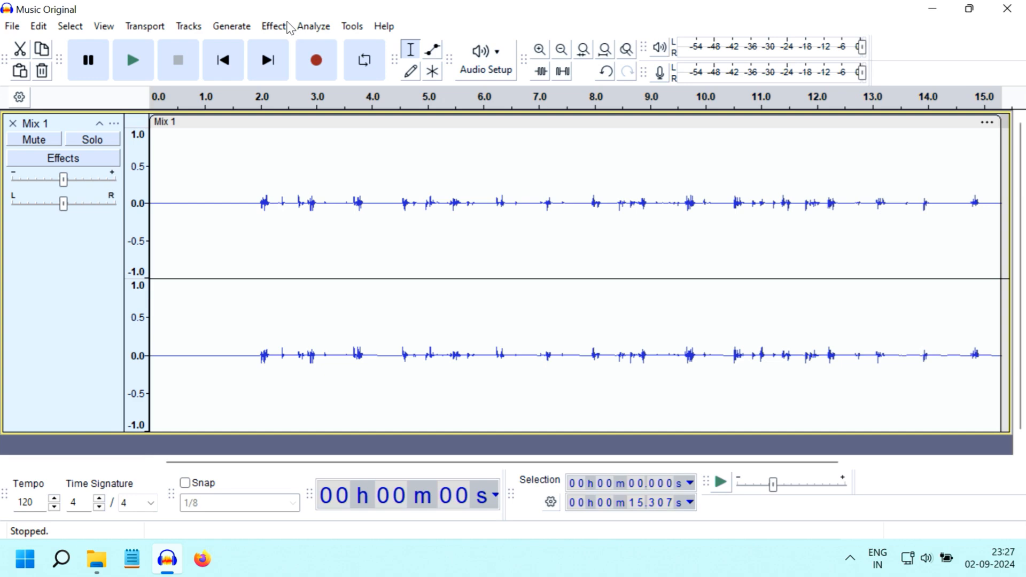
click(273, 26)
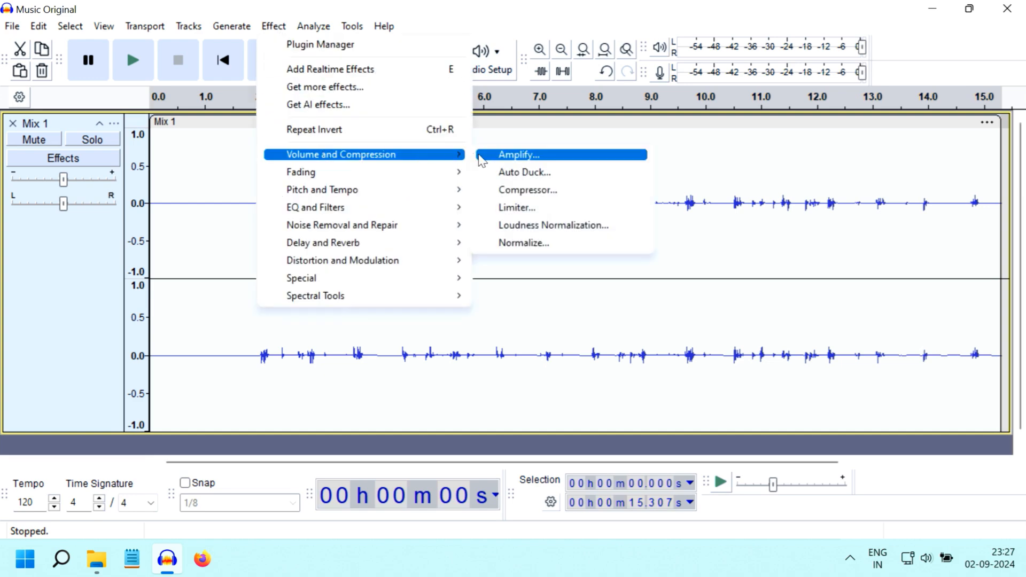
click(518, 154)
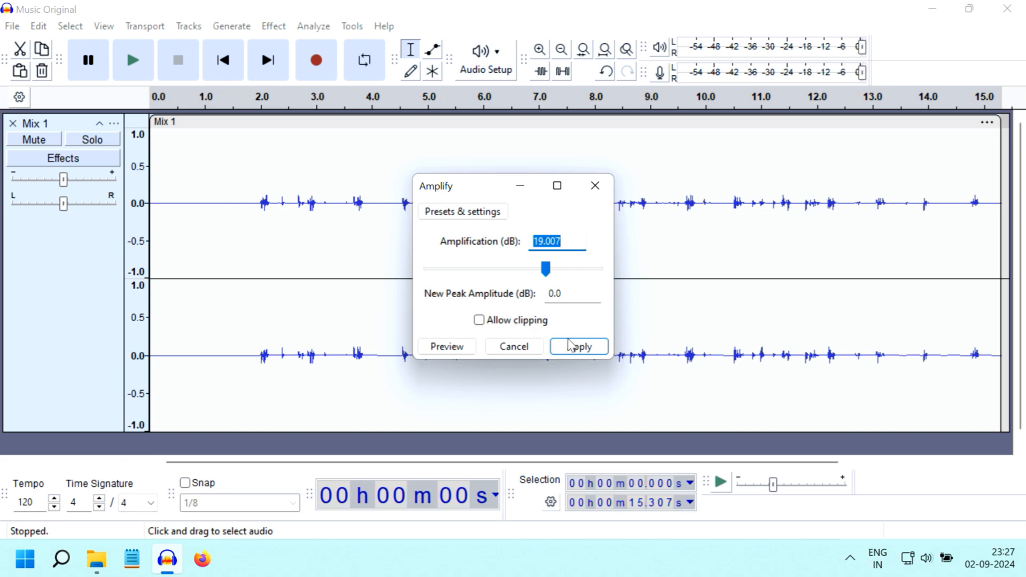
click(578, 346)
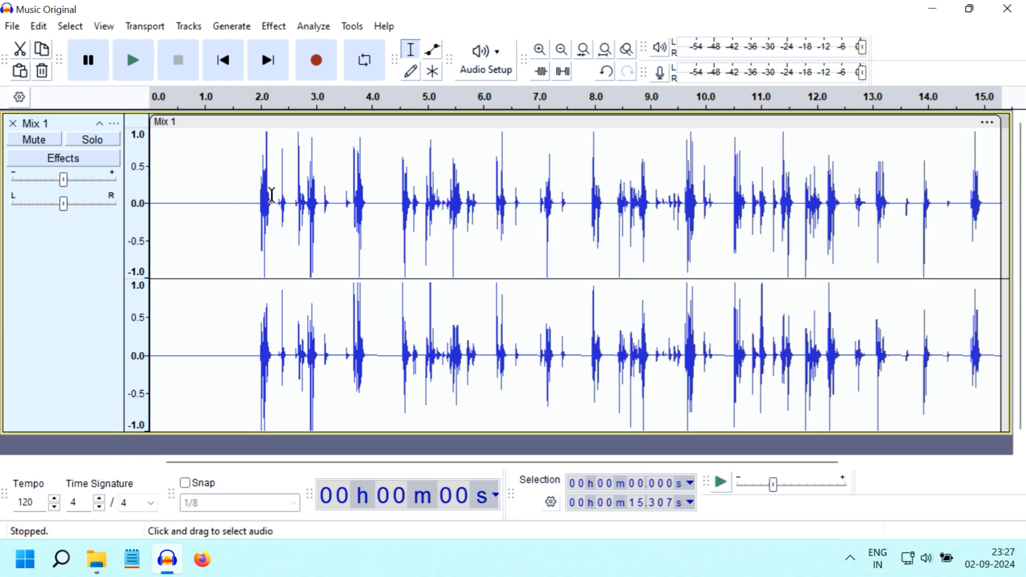
mouse_move(458, 188)
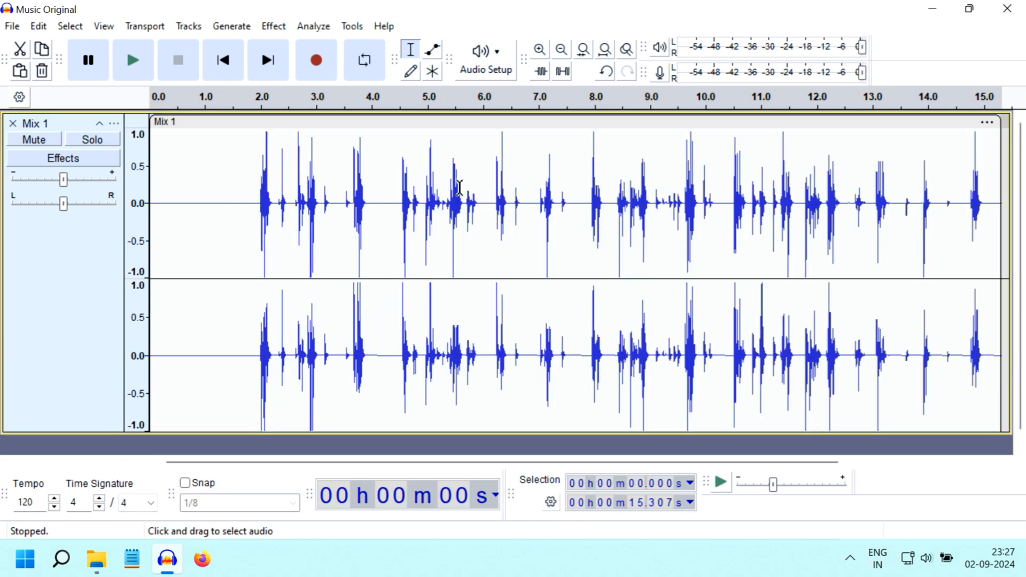
mouse_move(674, 203)
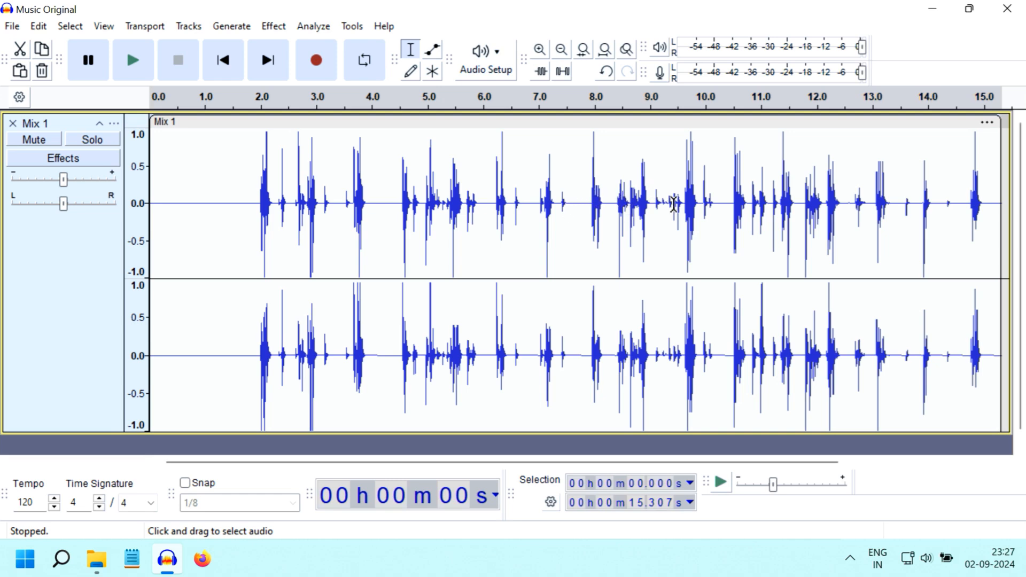
Begin exporting the amplified audio from the File menu.
click(10, 26)
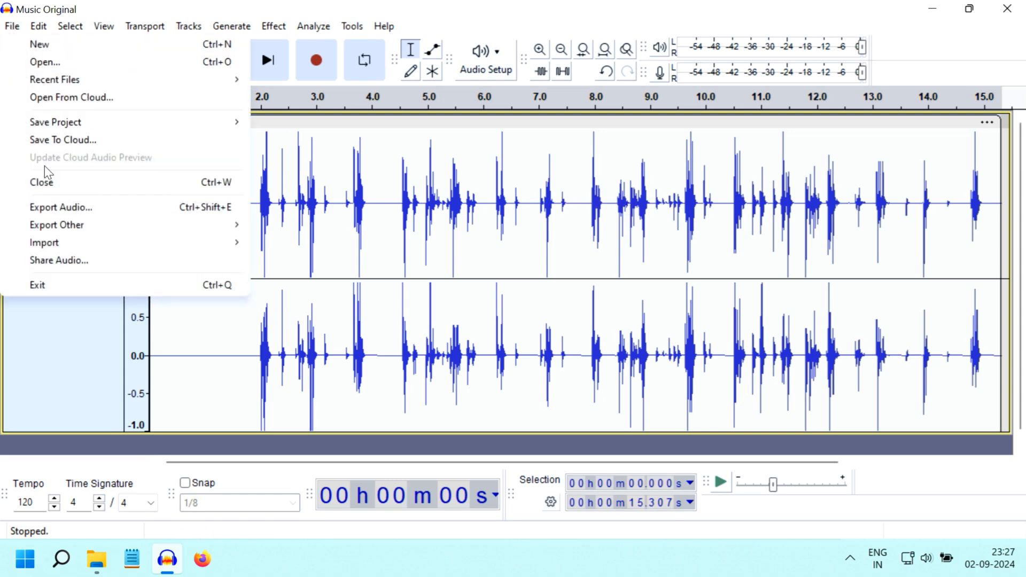
click(60, 206)
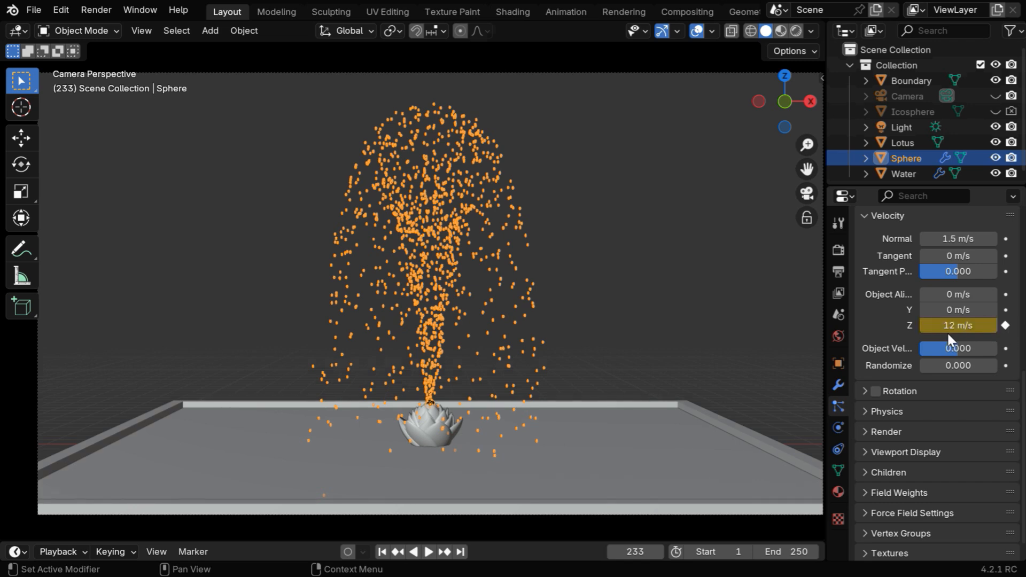
mouse_move(958, 325)
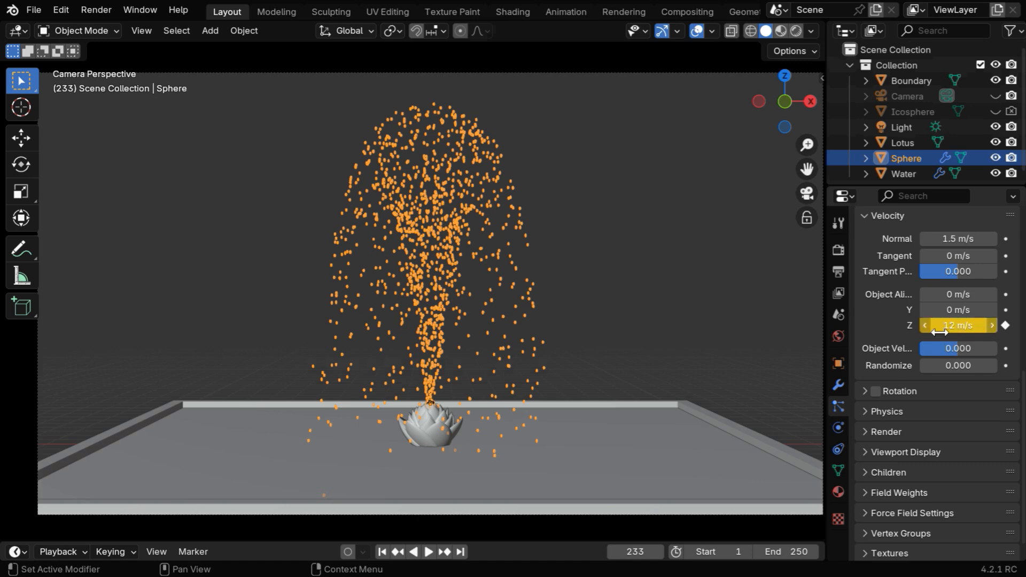
Keyframe the 12 m/s Z velocity and bring up the editor type list.
click(14, 30)
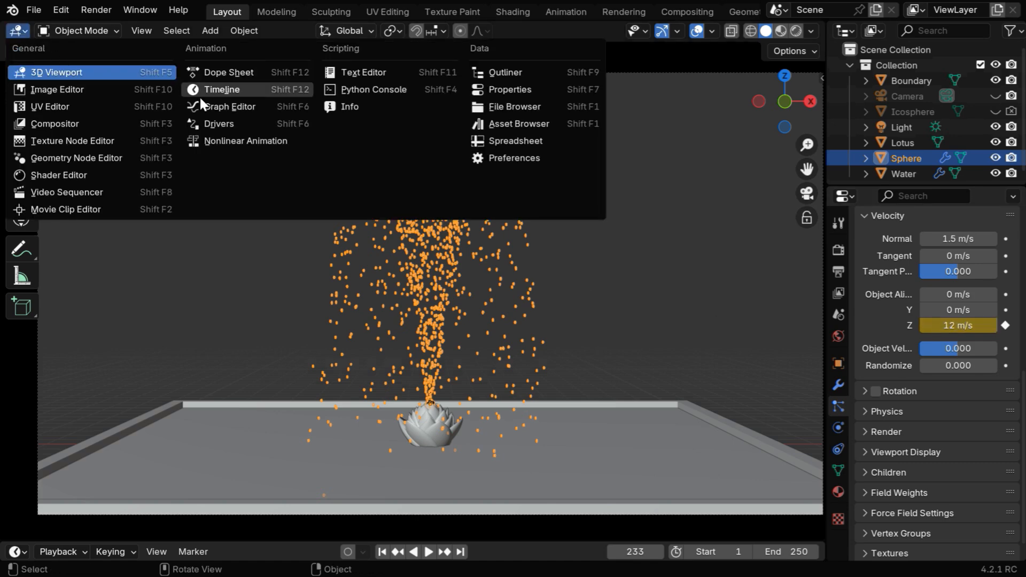
Show the Sphere's Z velocity curve in a Graph Editor at frame 1 and reach the Channel menu.
click(225, 105)
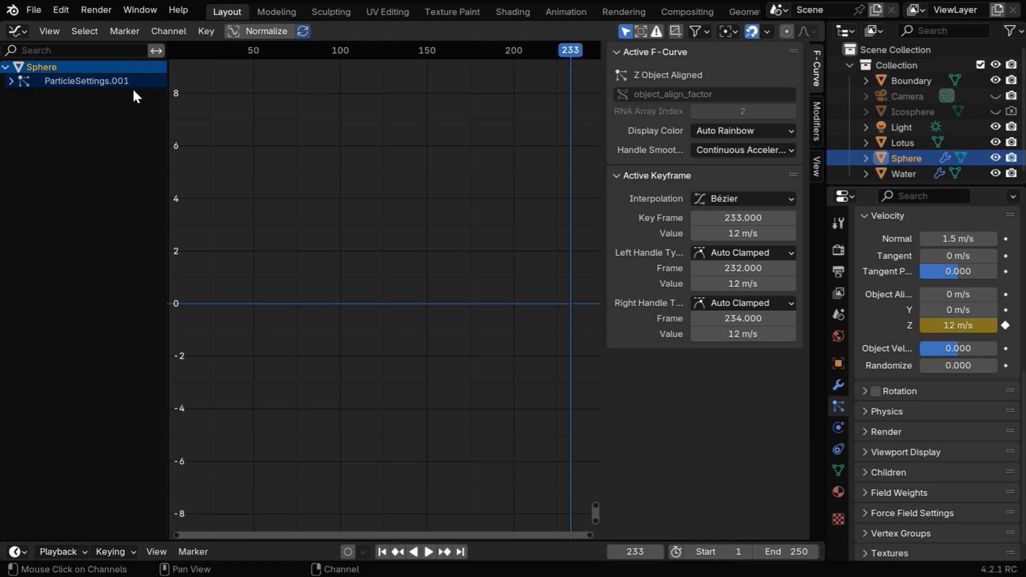
mouse_move(680, 402)
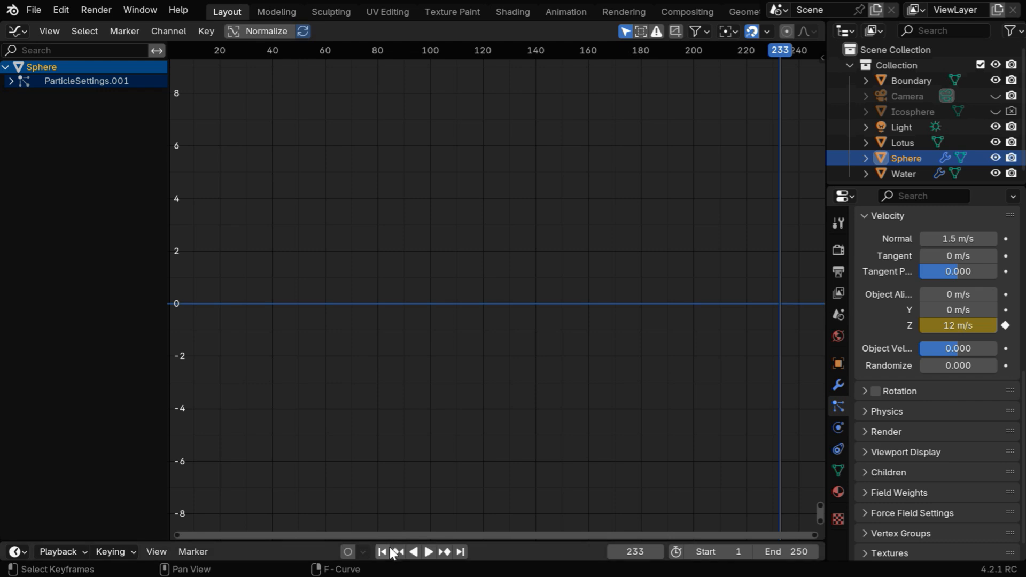
click(381, 551)
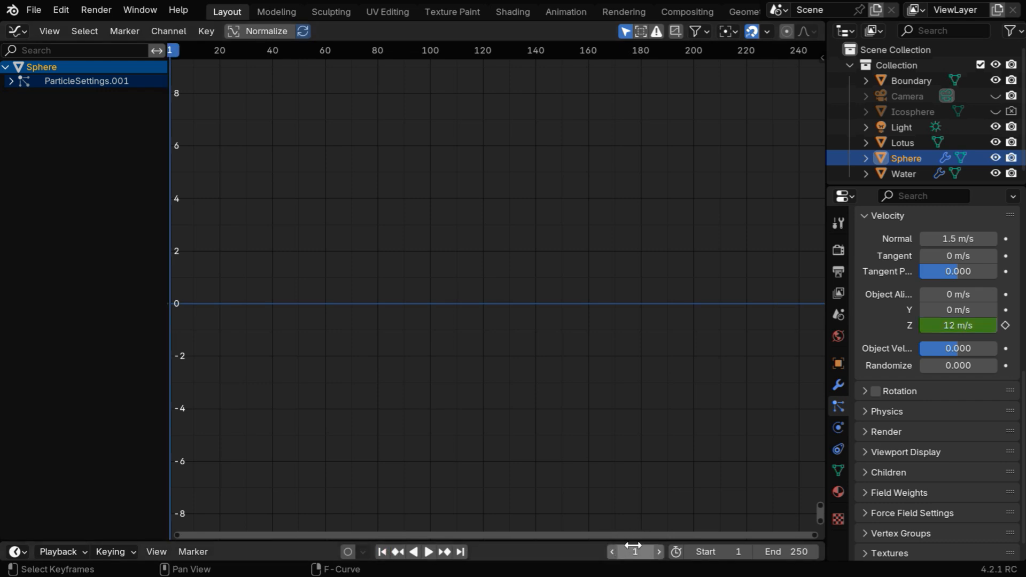
click(167, 31)
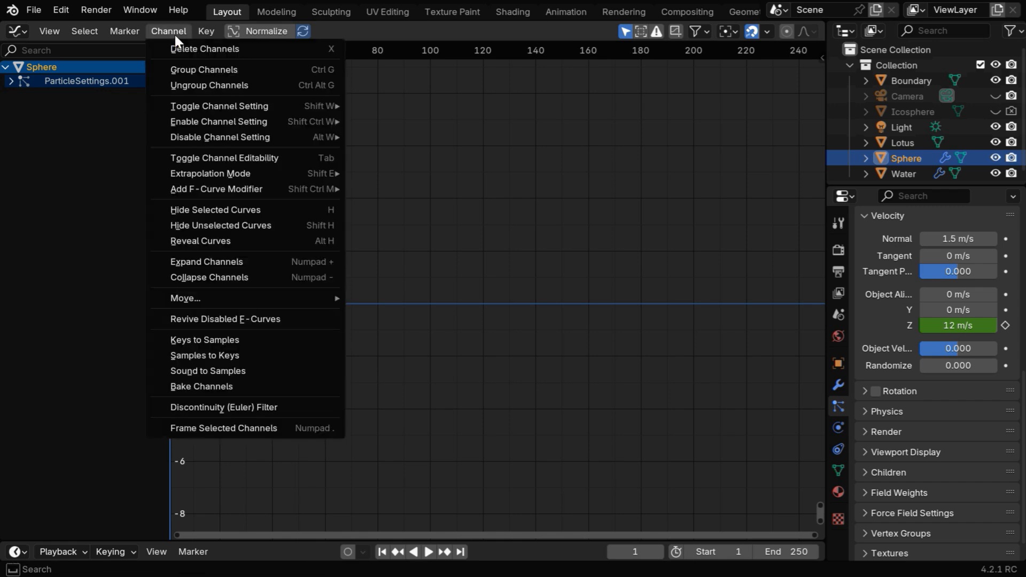
mouse_move(229, 371)
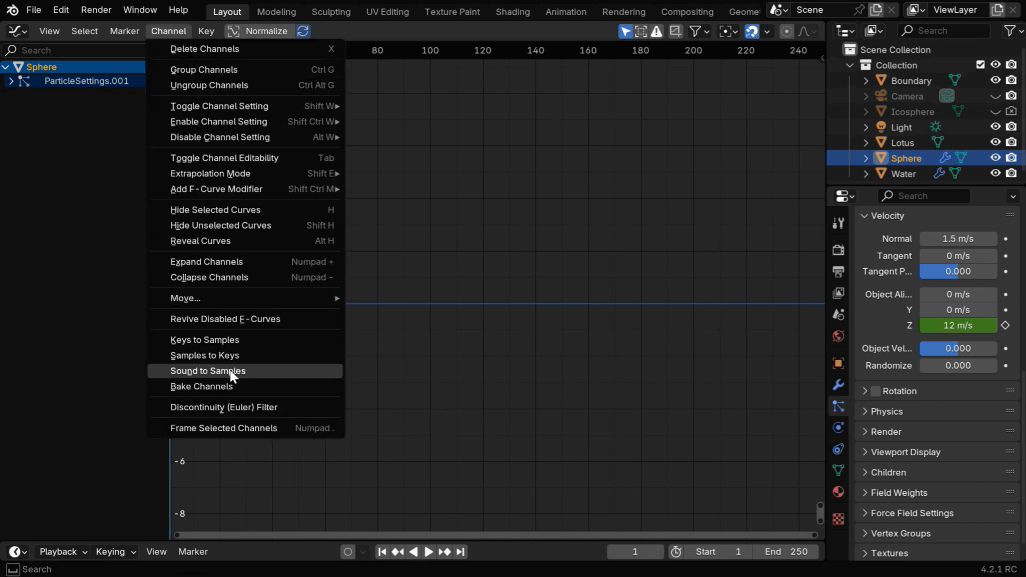
Choose New Music.wav as the sound to bake into the Z velocity curve.
click(208, 371)
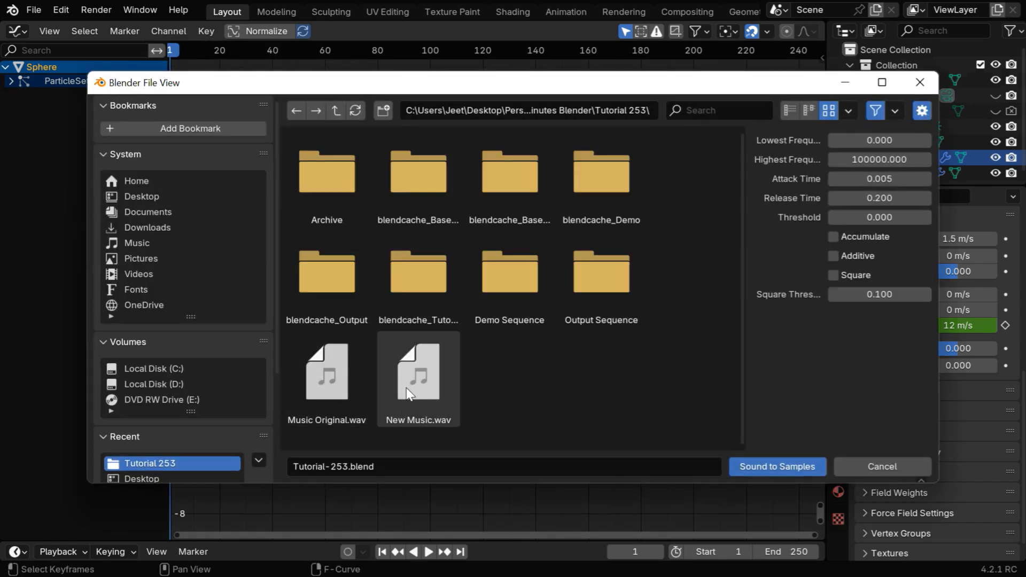
click(417, 372)
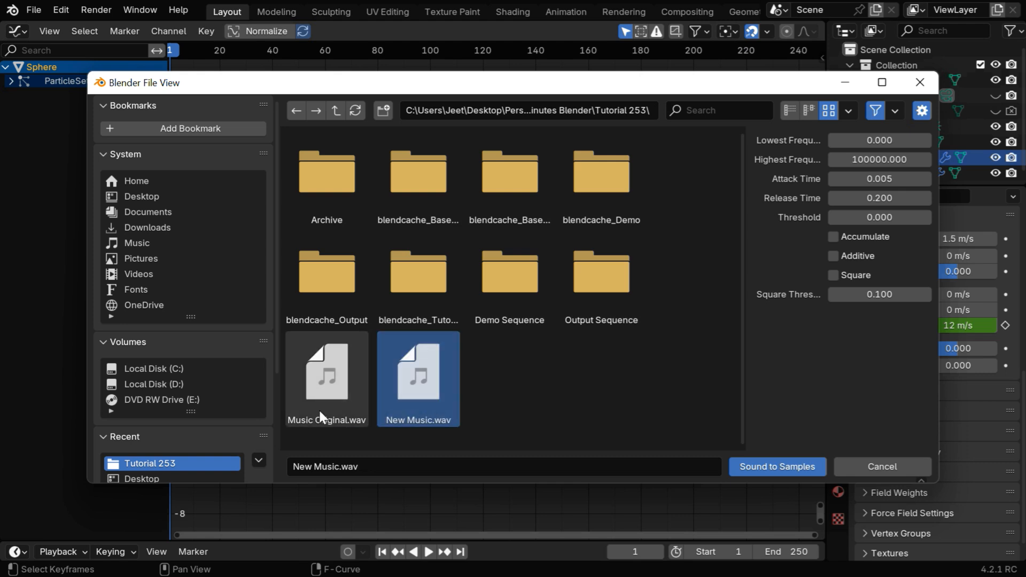
mouse_move(449, 400)
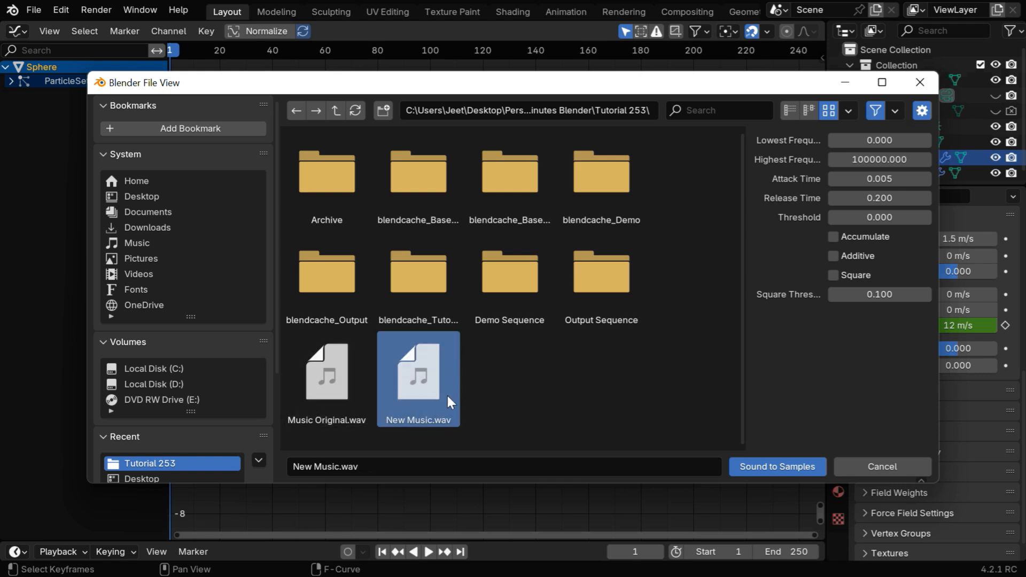
mouse_move(578, 354)
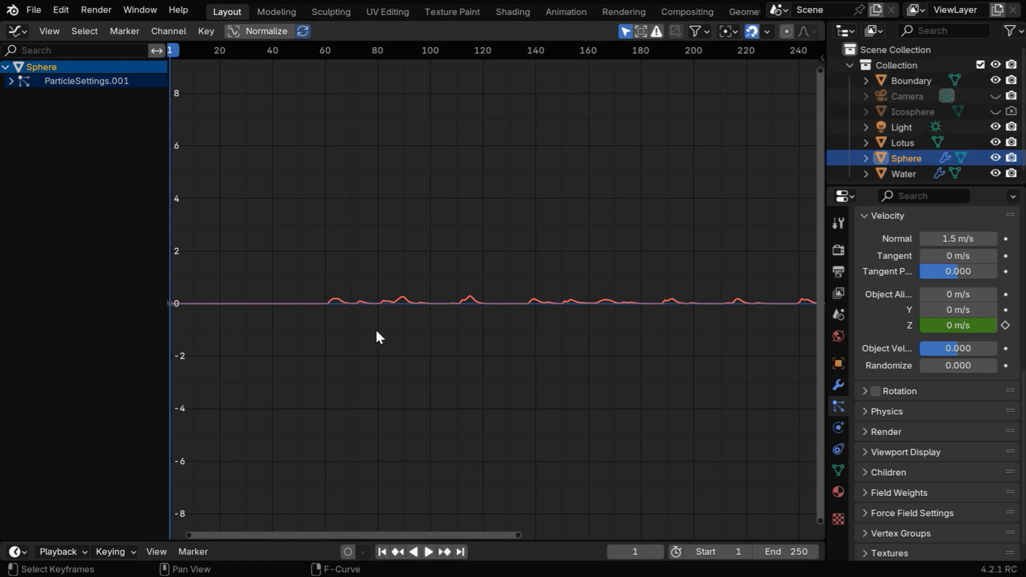
mouse_move(269, 162)
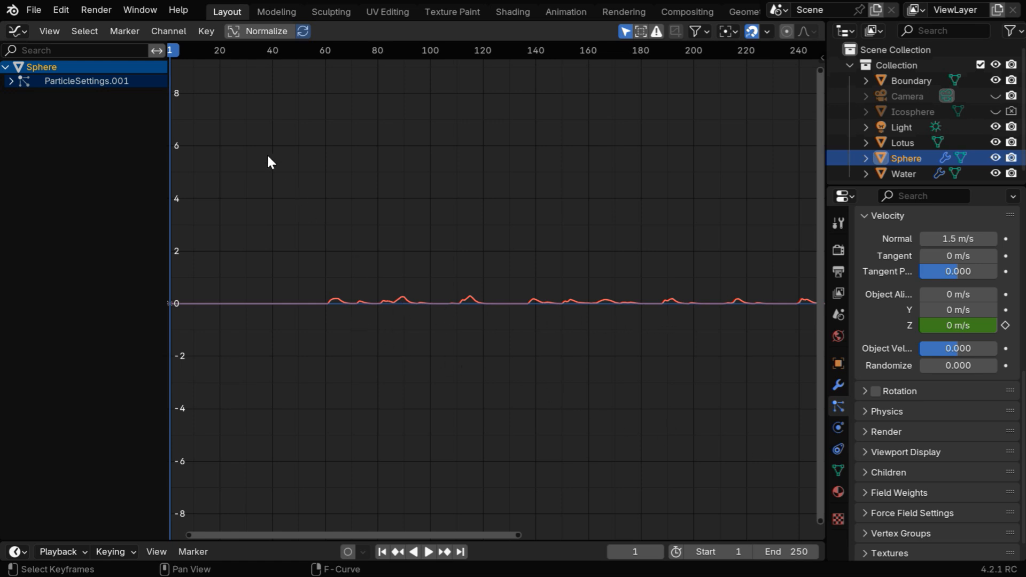
Select the whole baked audio curve for vertical scaling.
click(168, 31)
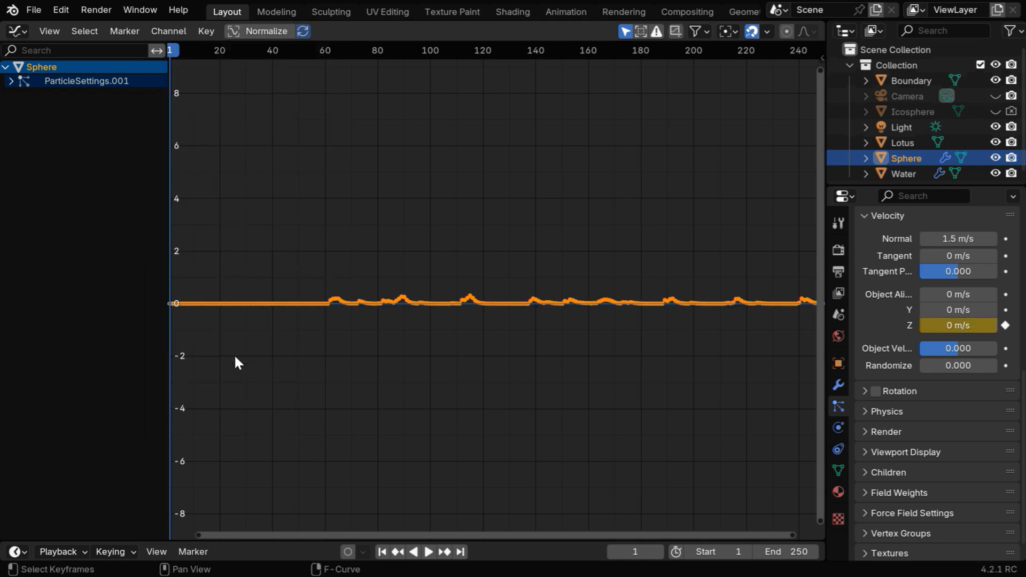
mouse_move(500, 330)
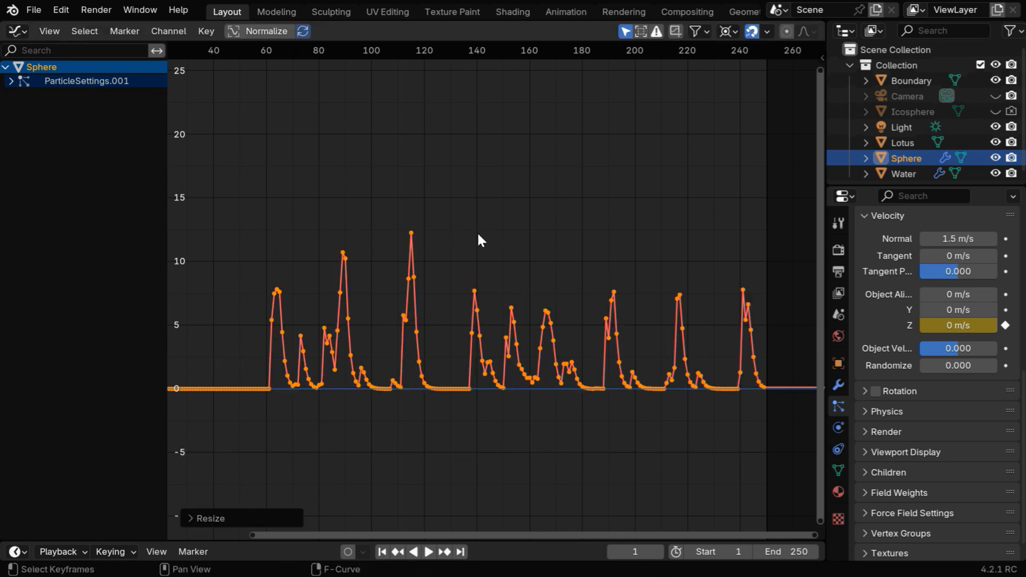
mouse_move(395, 310)
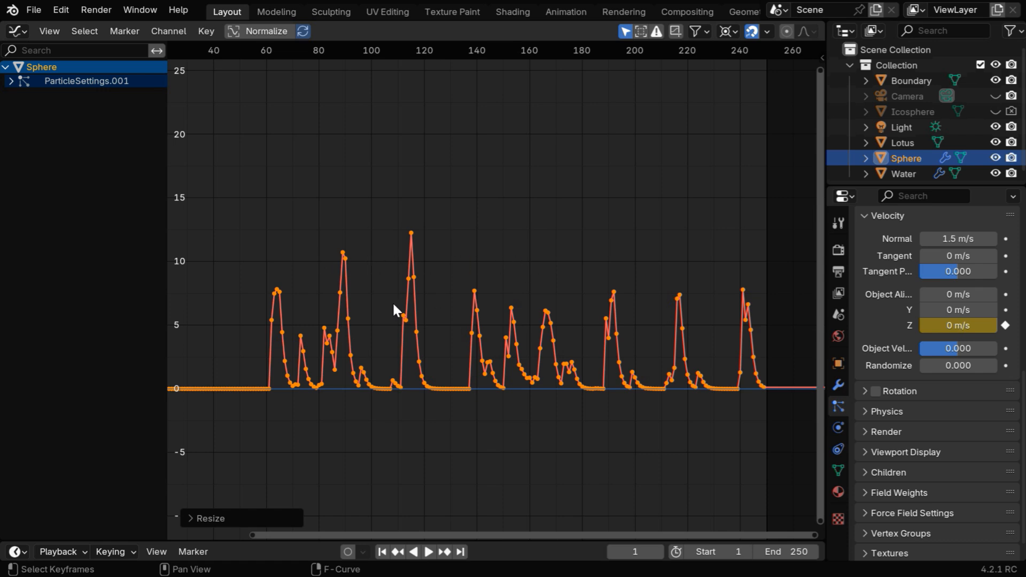
mouse_move(585, 303)
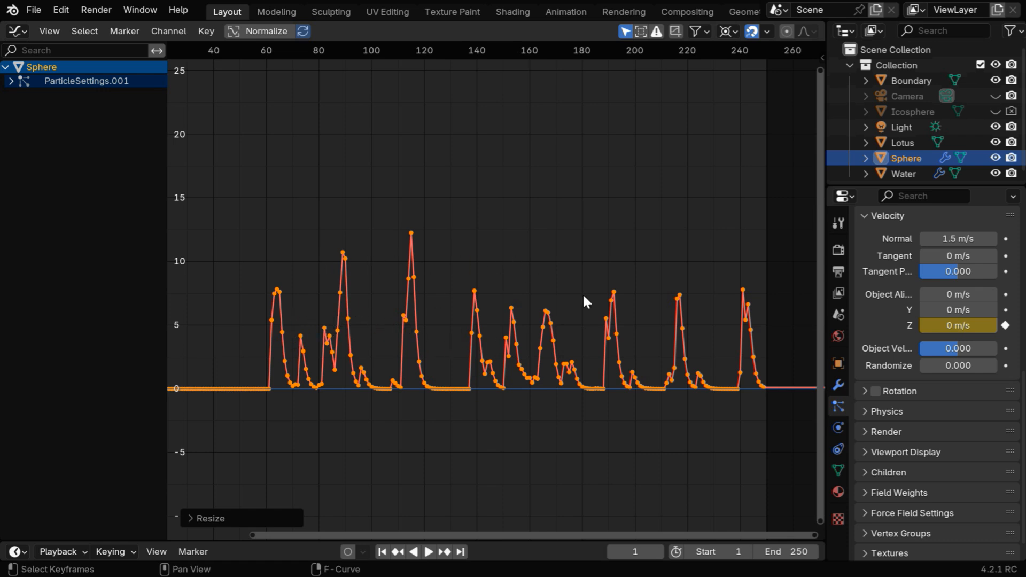
Smooth the jagged audio curve and scale it by 5 on Y.
key(alt+o)
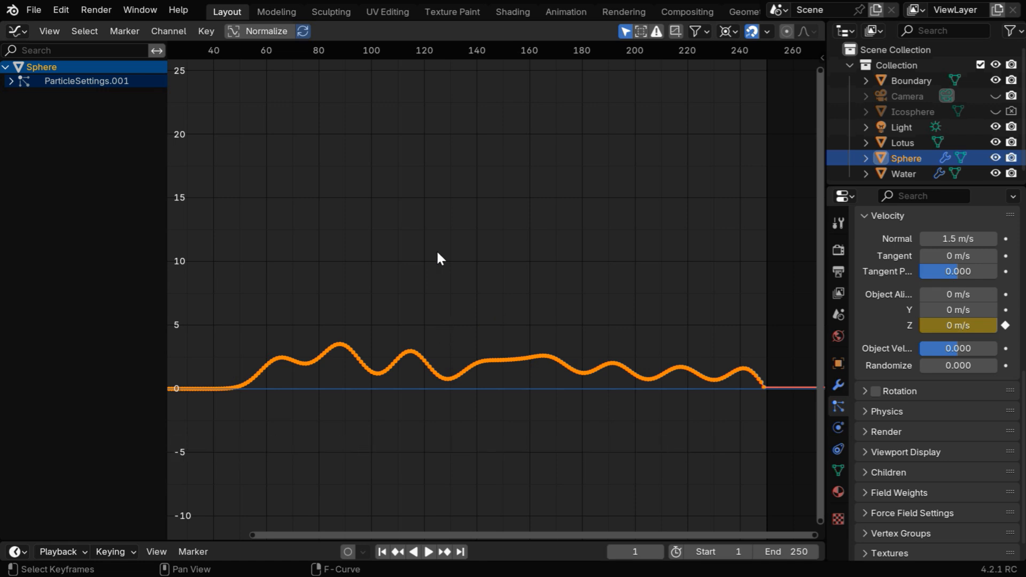
mouse_move(502, 319)
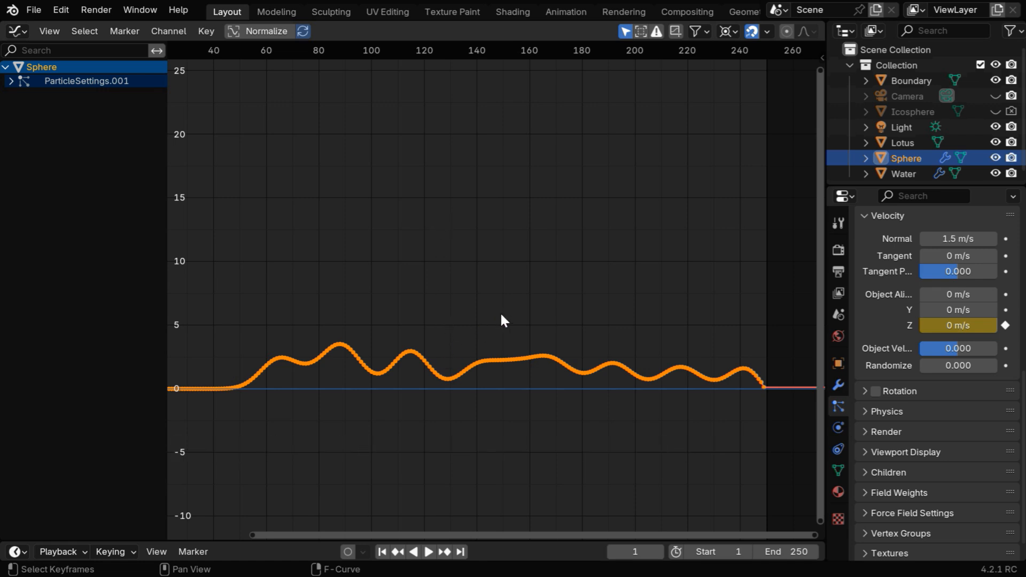
key(s)
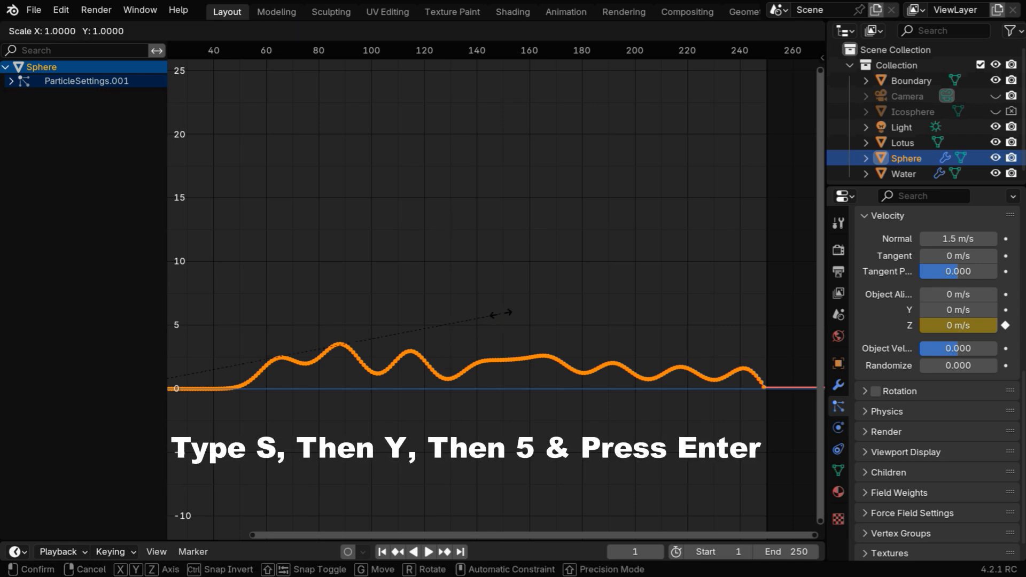
text(5)
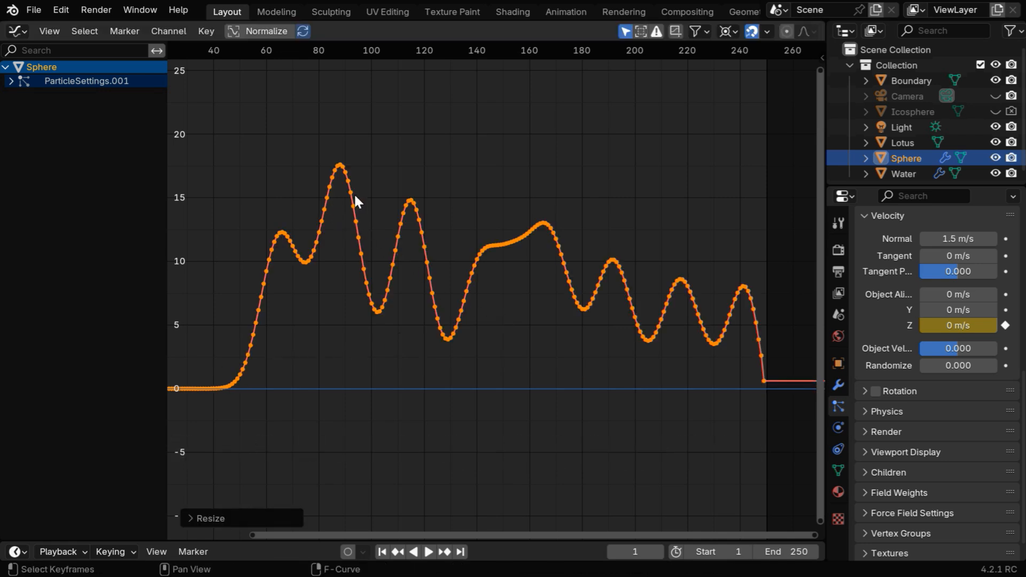
mouse_move(319, 226)
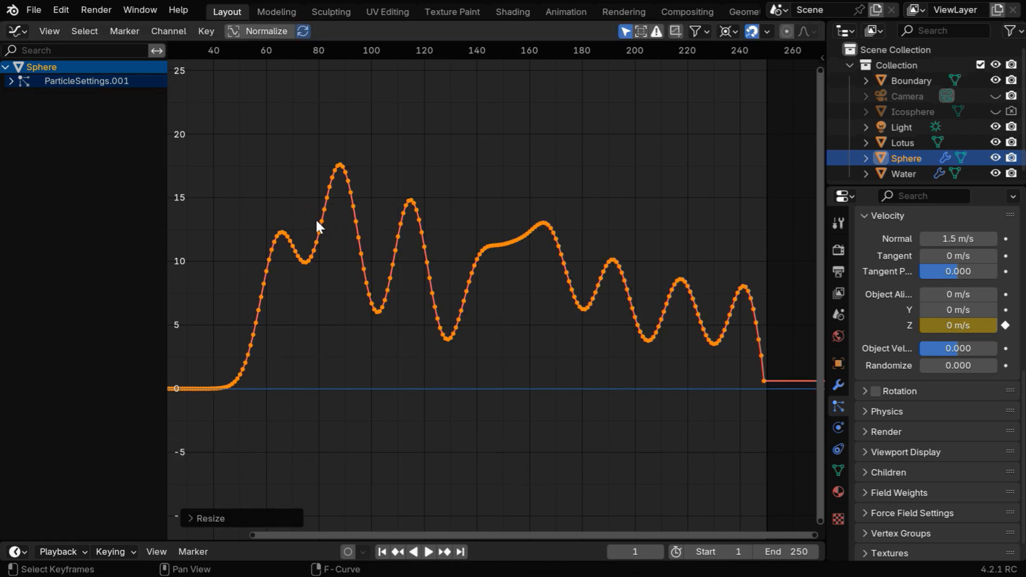
mouse_move(369, 234)
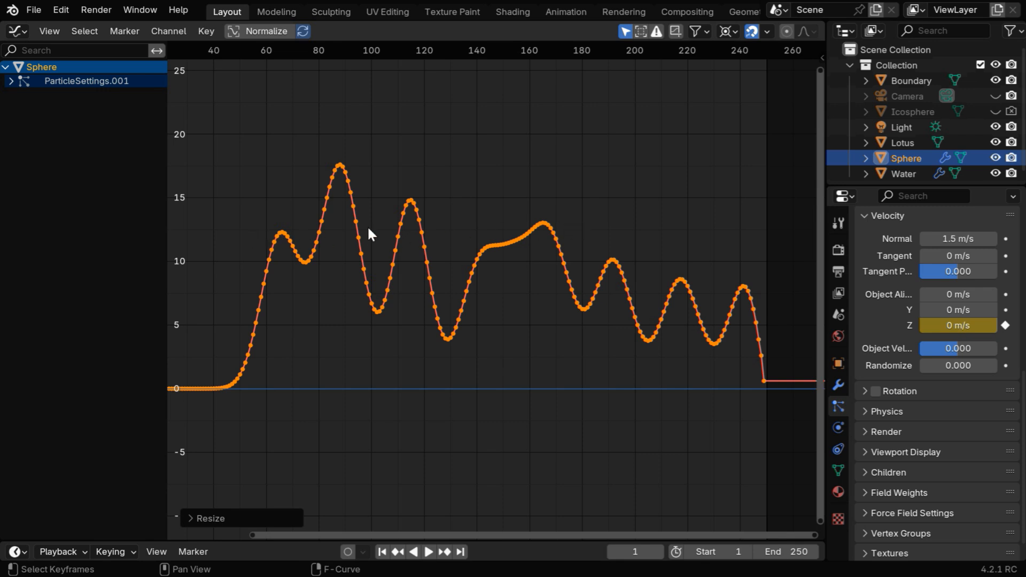
Show the Graph Editor sidebar with the Z velocity curve's properties.
key(n)
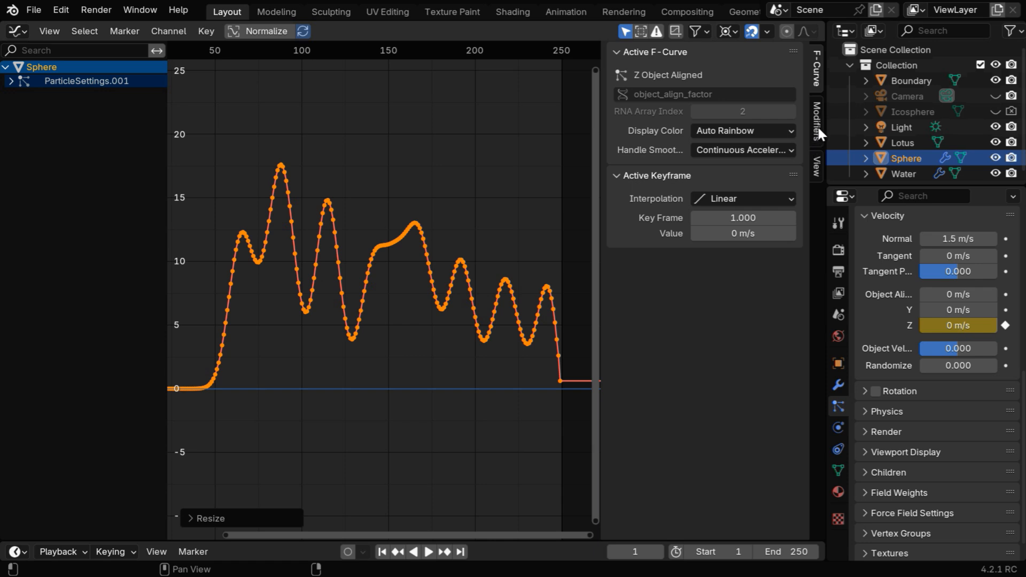
Add a Limits modifier capping the Z velocity curve at a maximum of 12.
click(685, 55)
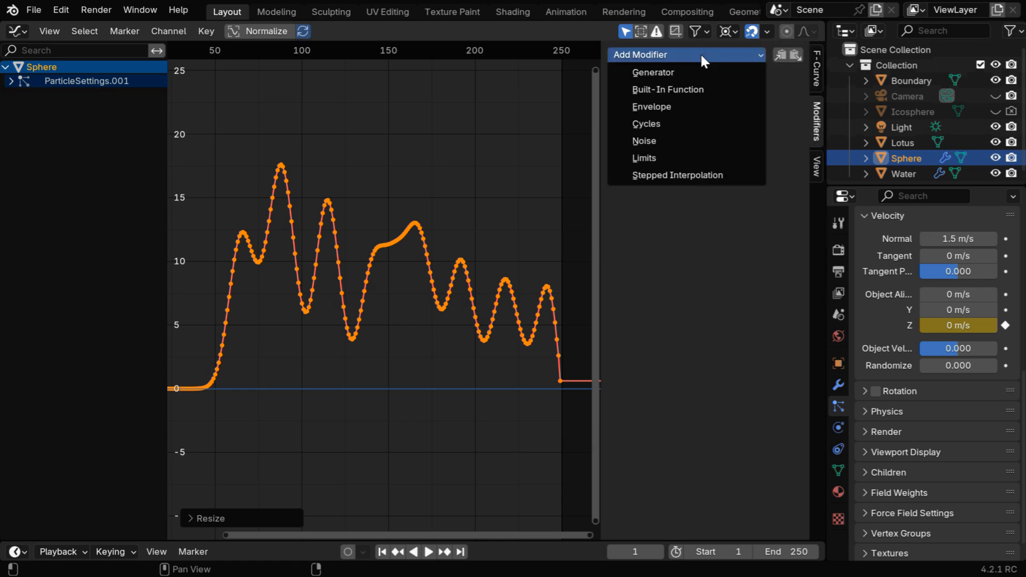
click(643, 158)
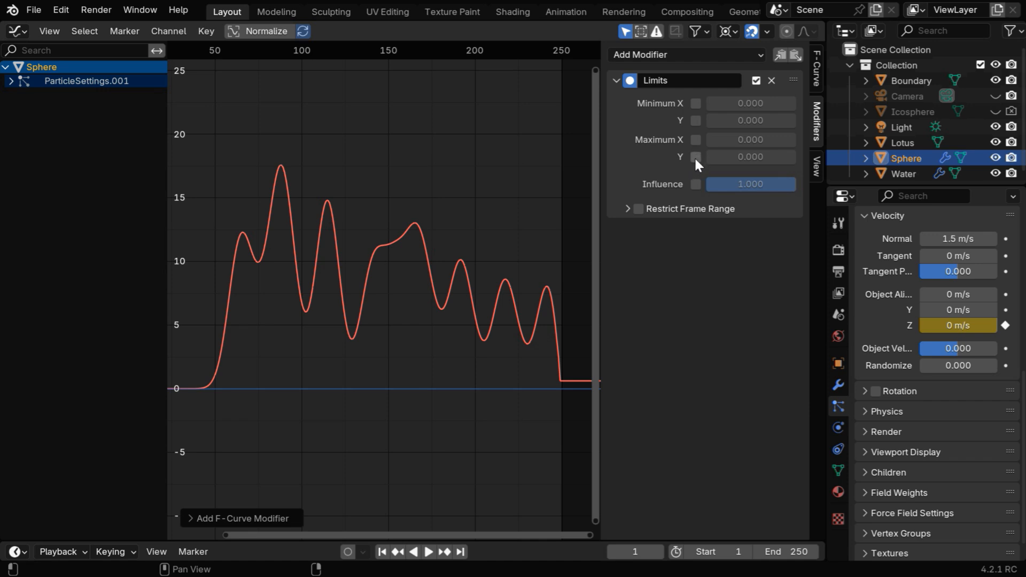
click(695, 156)
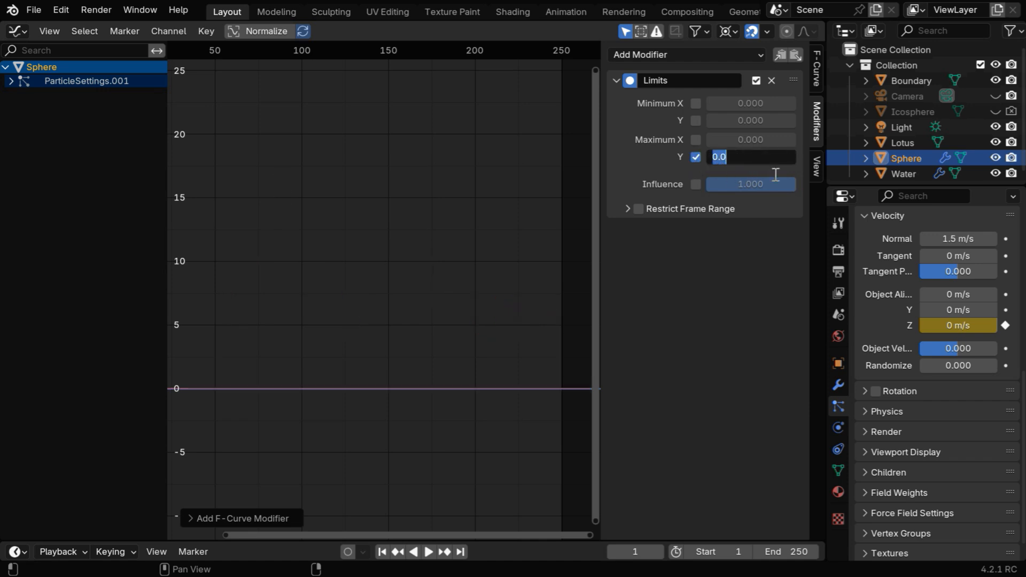
text(12.000)
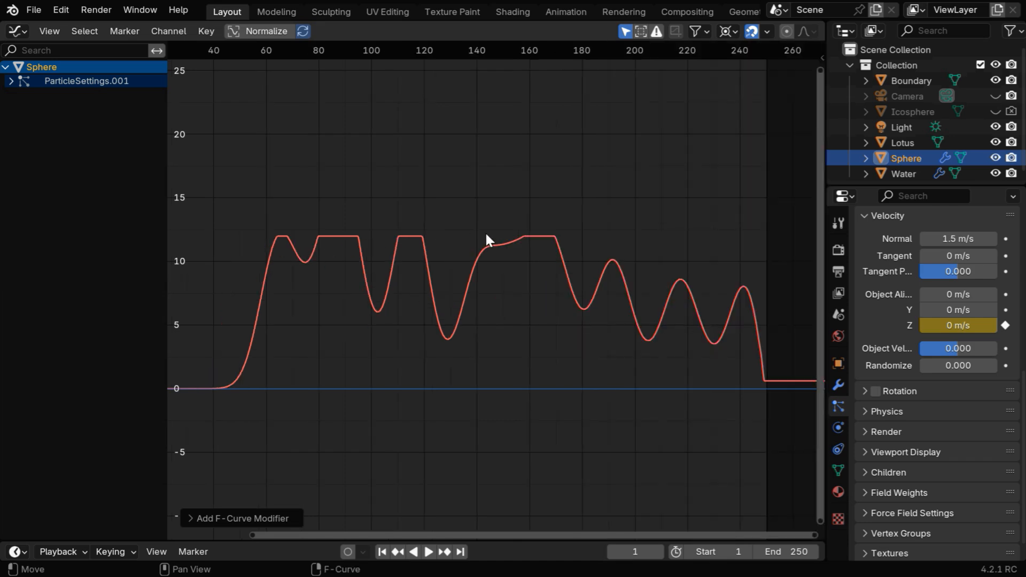
mouse_move(575, 245)
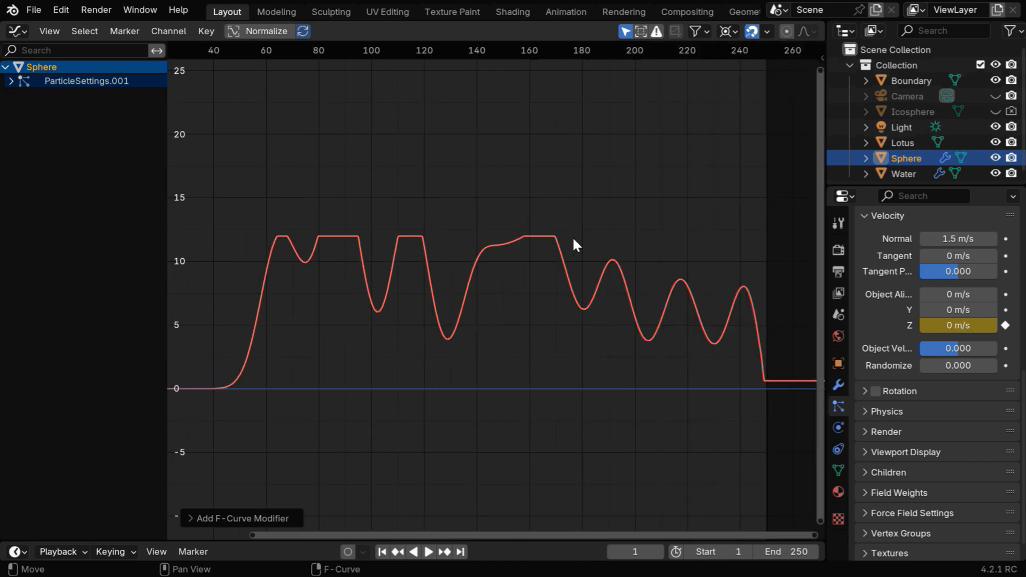
mouse_move(437, 255)
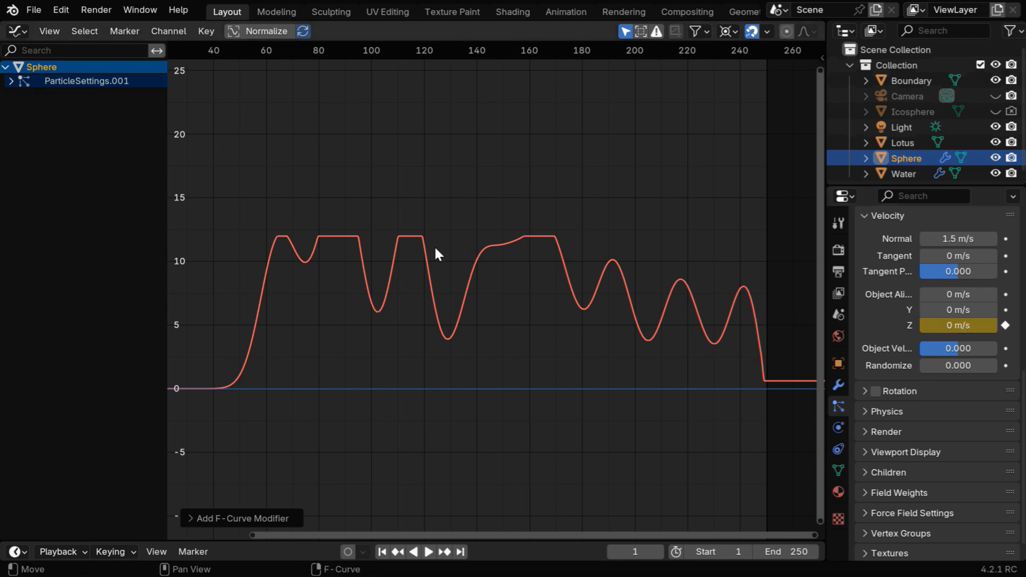
click(13, 31)
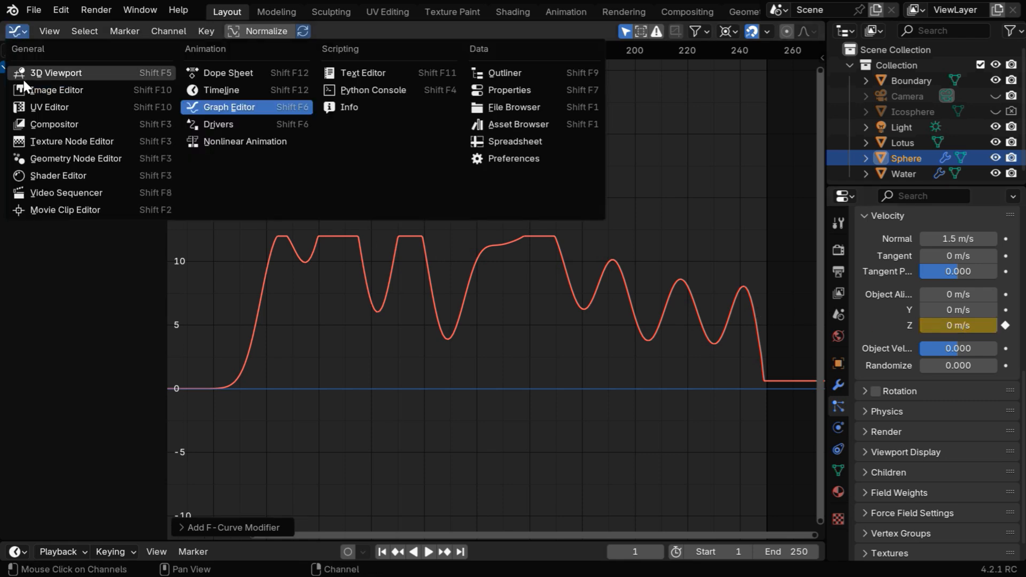
Return the area to the 3D view and add a Speaker object to the scene.
click(57, 73)
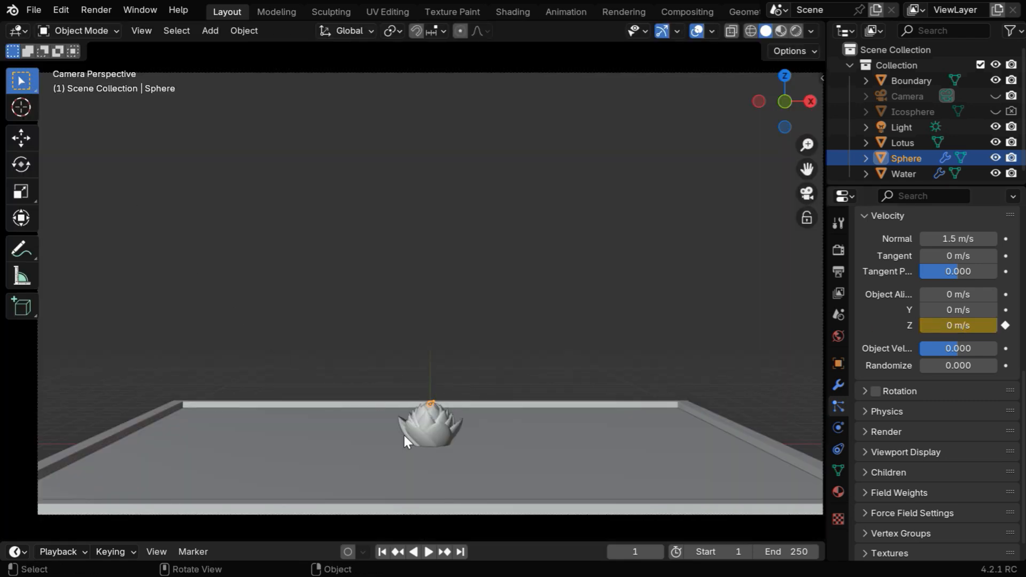
click(210, 29)
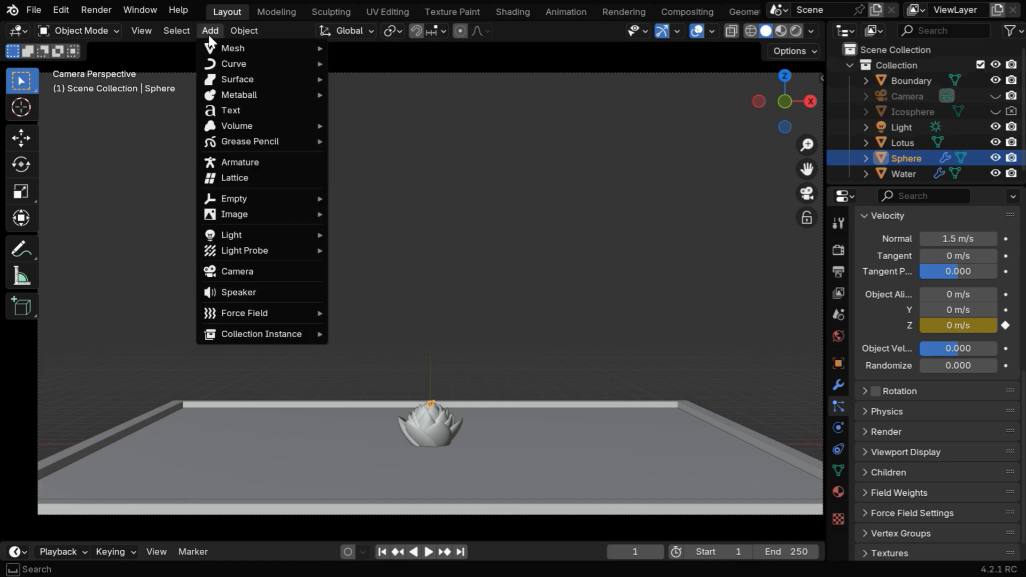
mouse_move(265, 295)
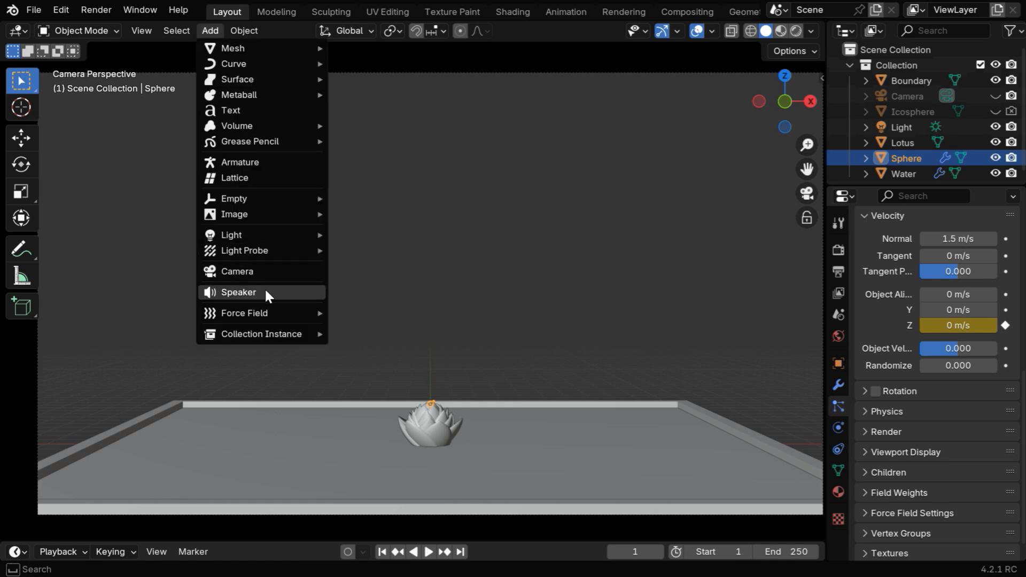
click(238, 291)
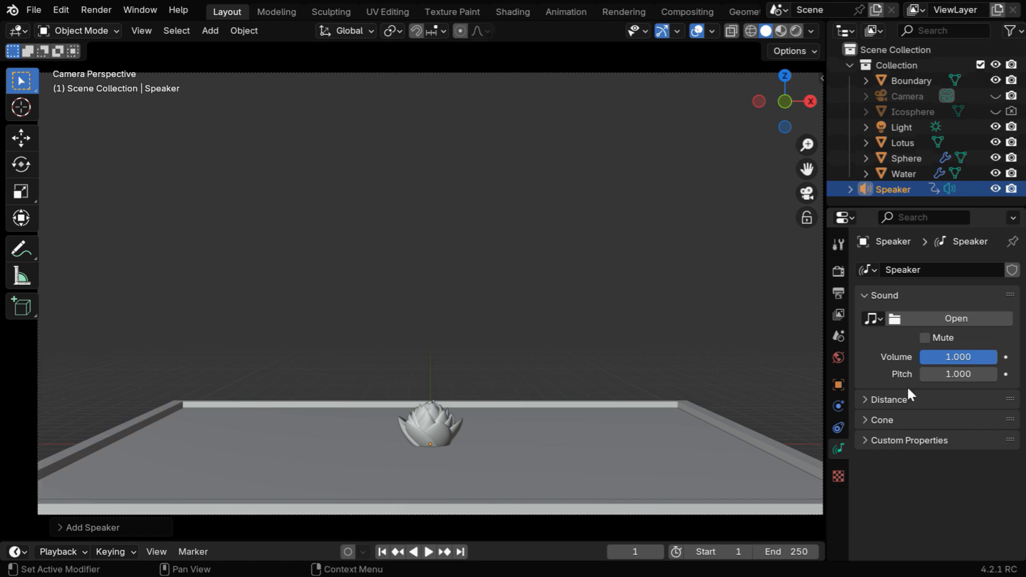
Load Music Original.wav into the speaker and reach the playback settings.
click(954, 318)
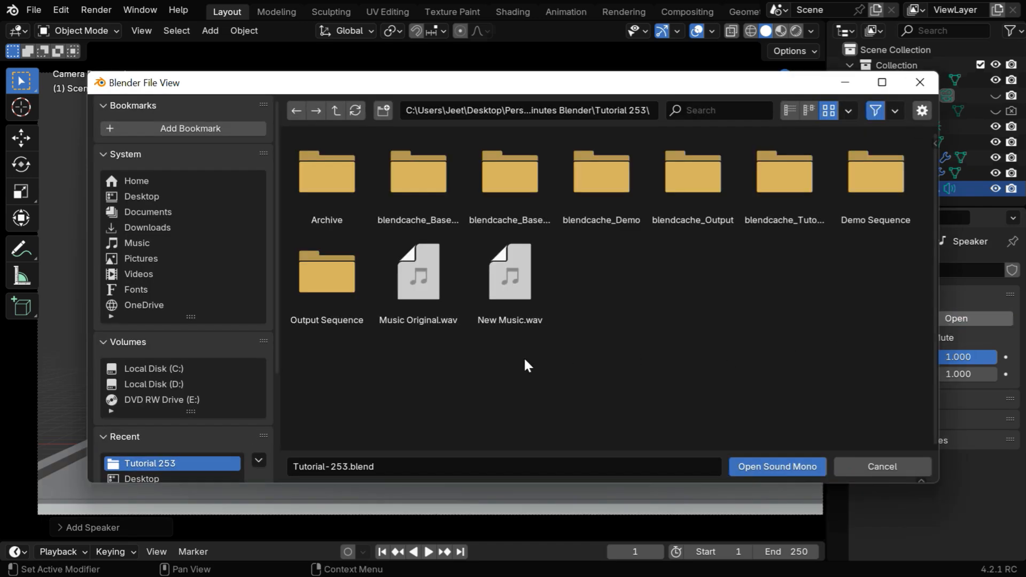
click(418, 271)
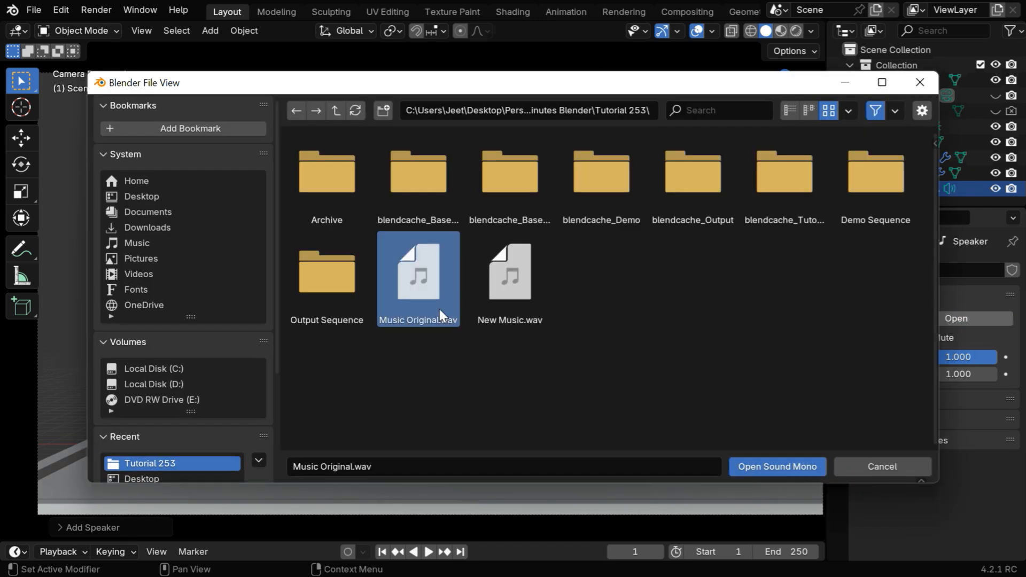
click(775, 467)
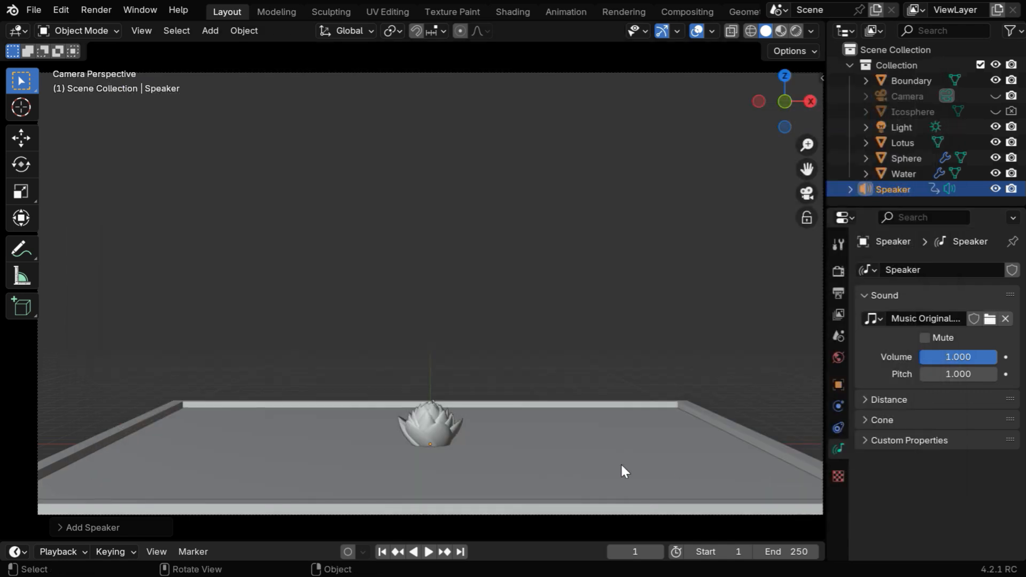
click(58, 551)
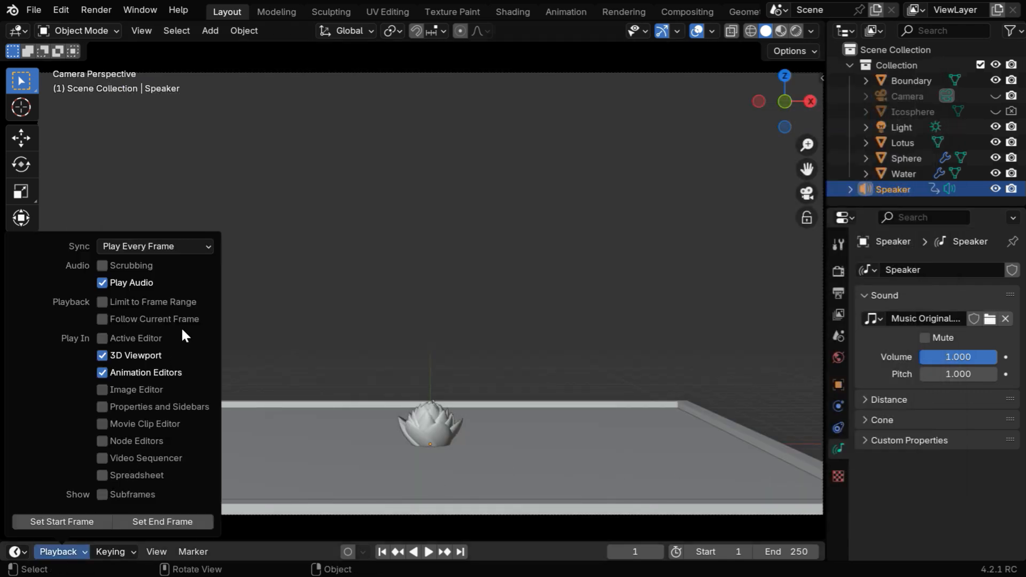
Select the Sphere emitter, play the fountain to frame 230 and view its particle Velocity settings (Z 3.52 m/s).
click(154, 246)
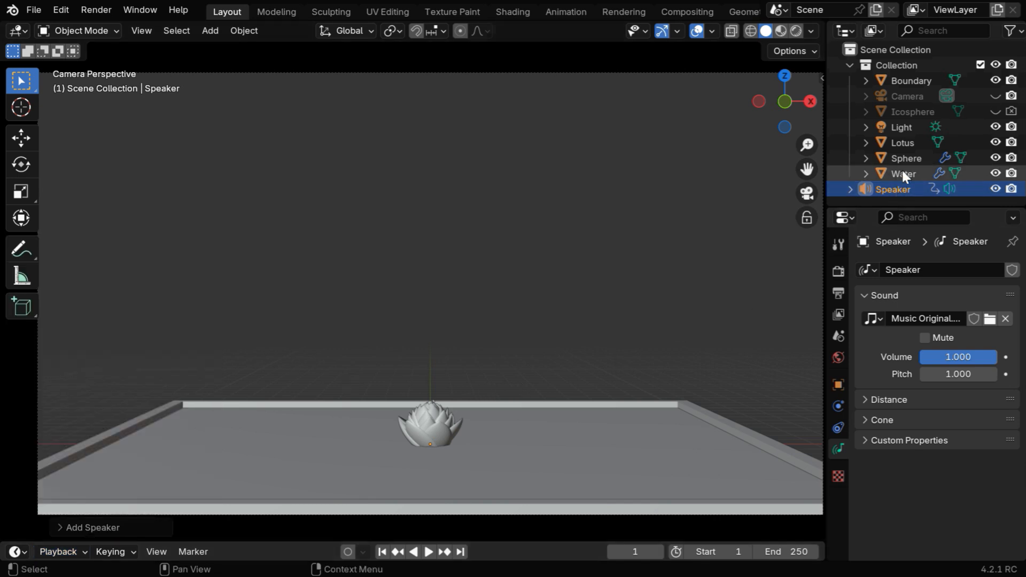
click(428, 551)
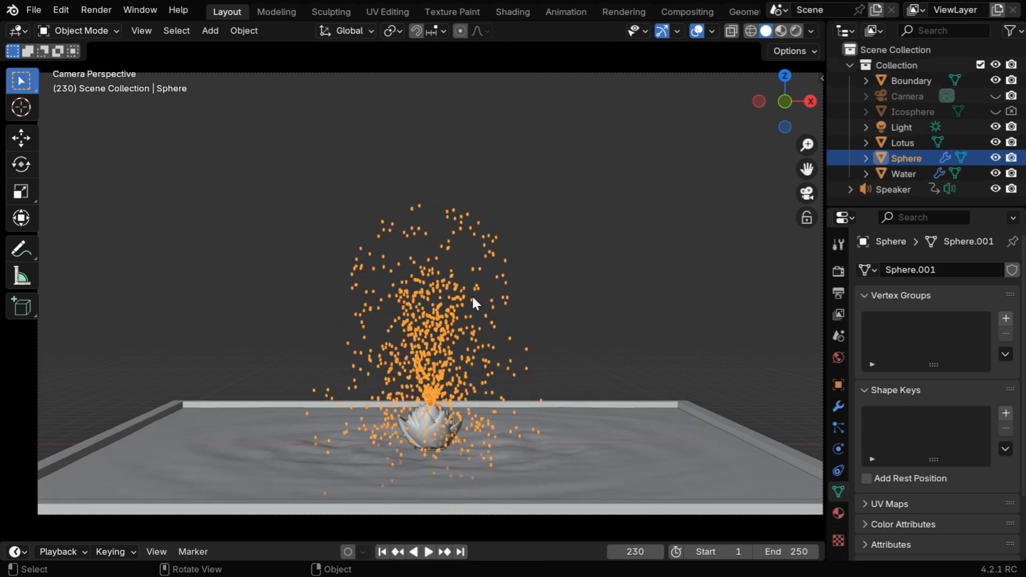
mouse_move(486, 418)
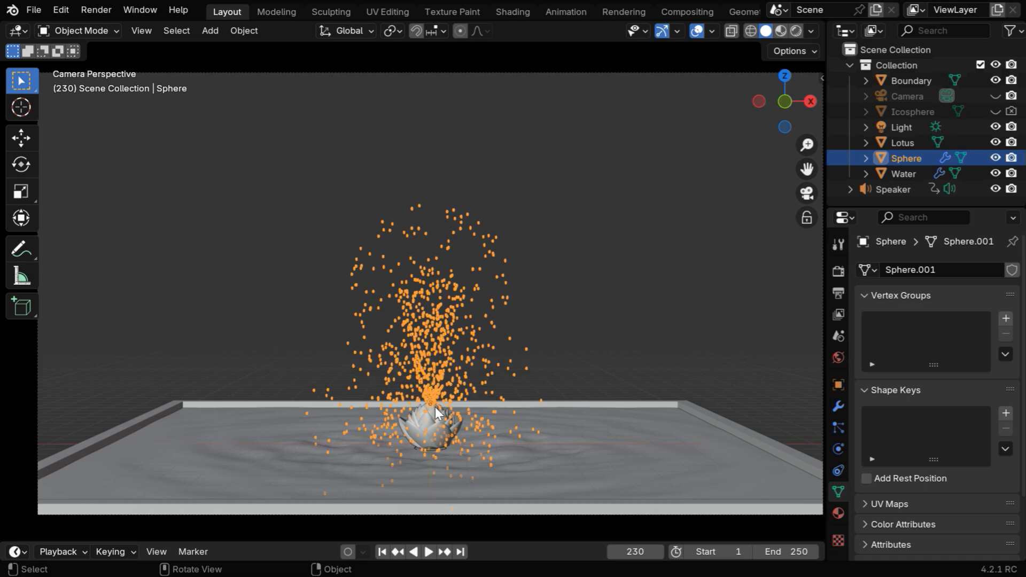
mouse_move(430, 385)
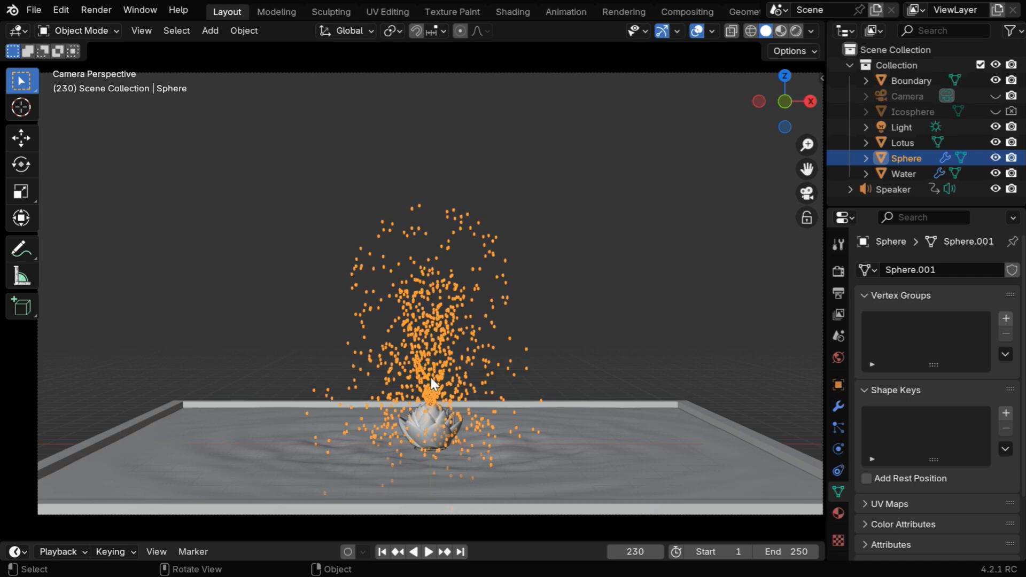
click(838, 427)
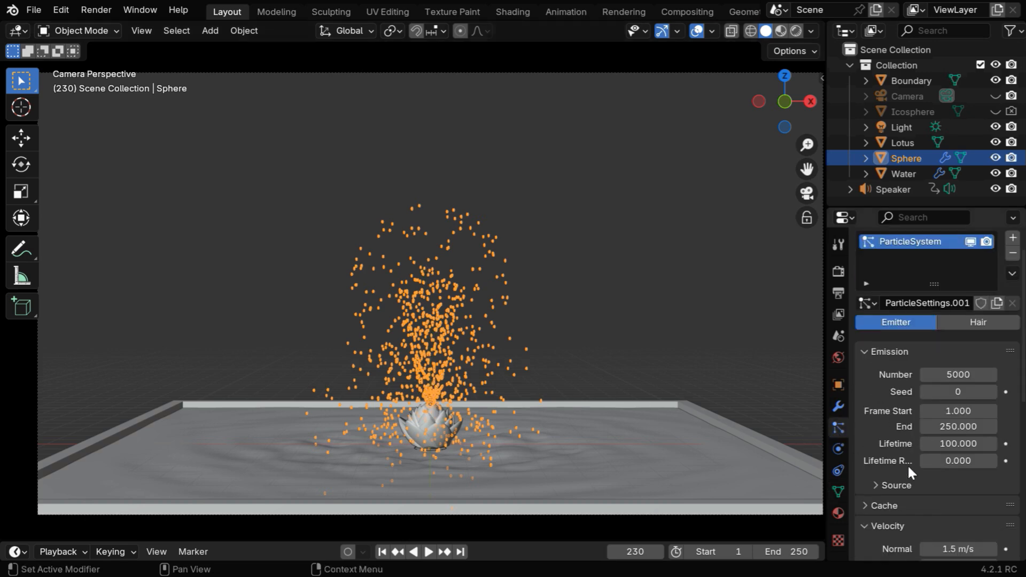
scroll(down, 3)
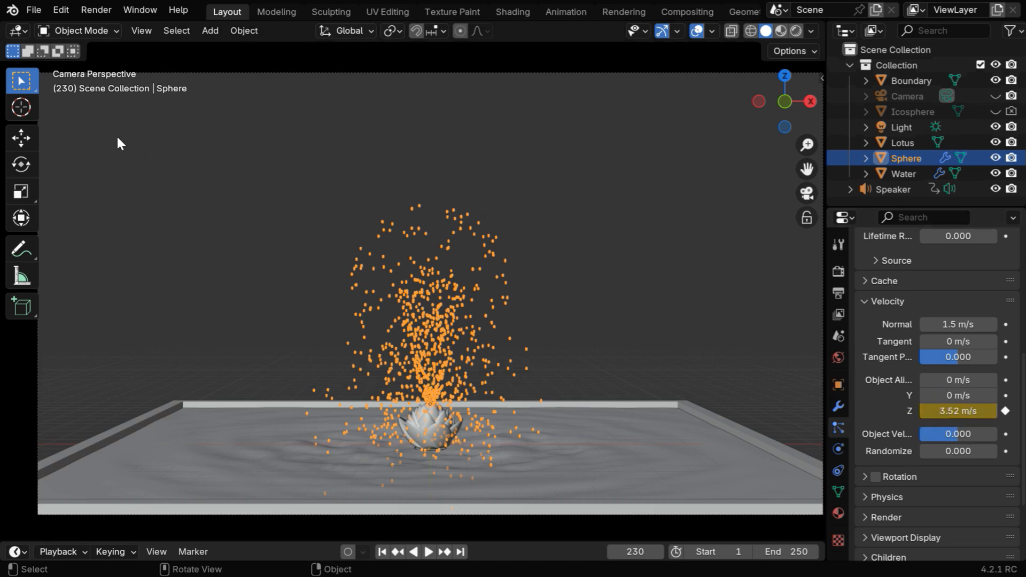
In the Graph Editor, shift the Z velocity curve -15 frames earlier along the time axis.
click(14, 29)
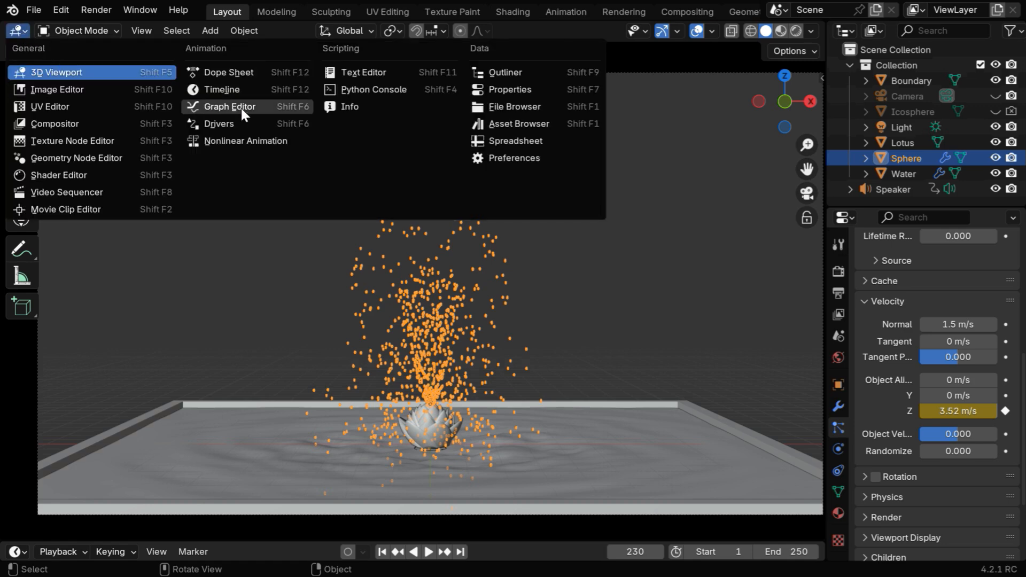
click(228, 106)
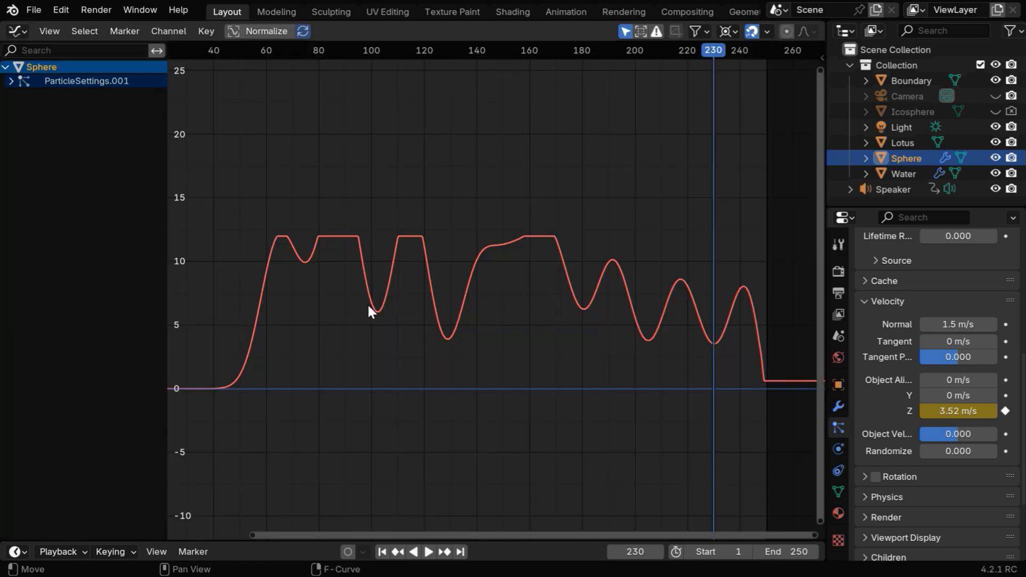
mouse_move(327, 314)
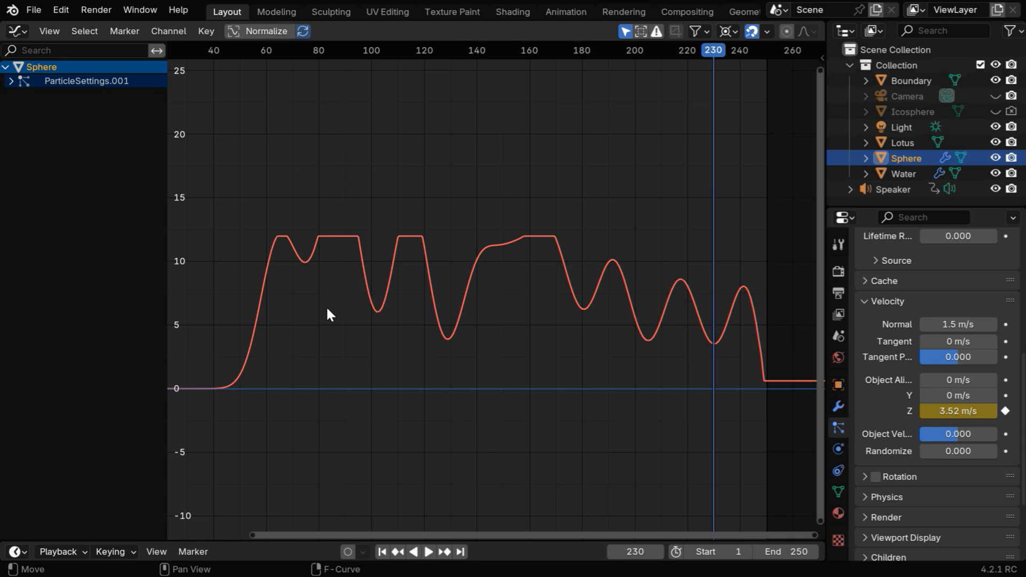
key(g)
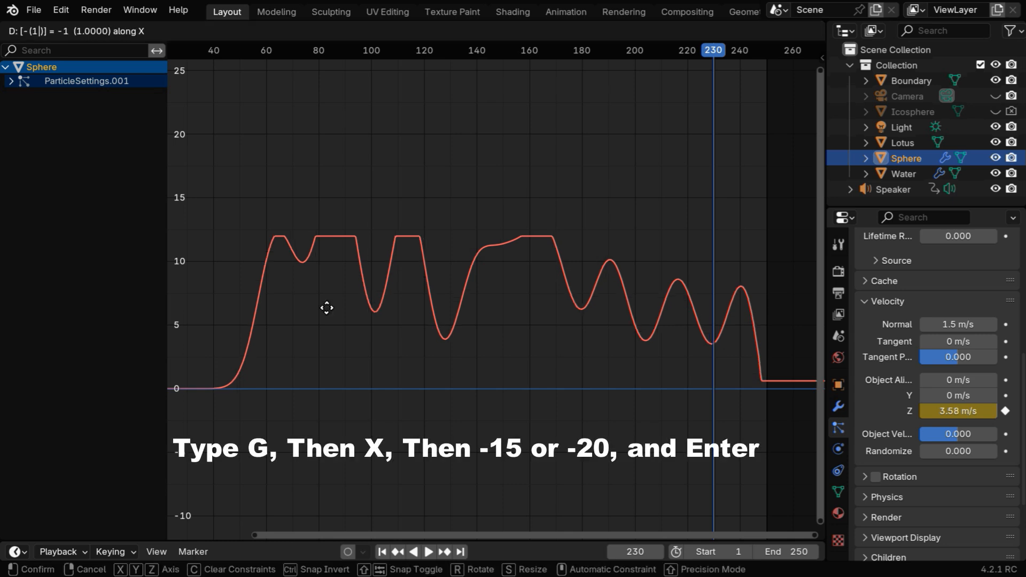
key(Enter)
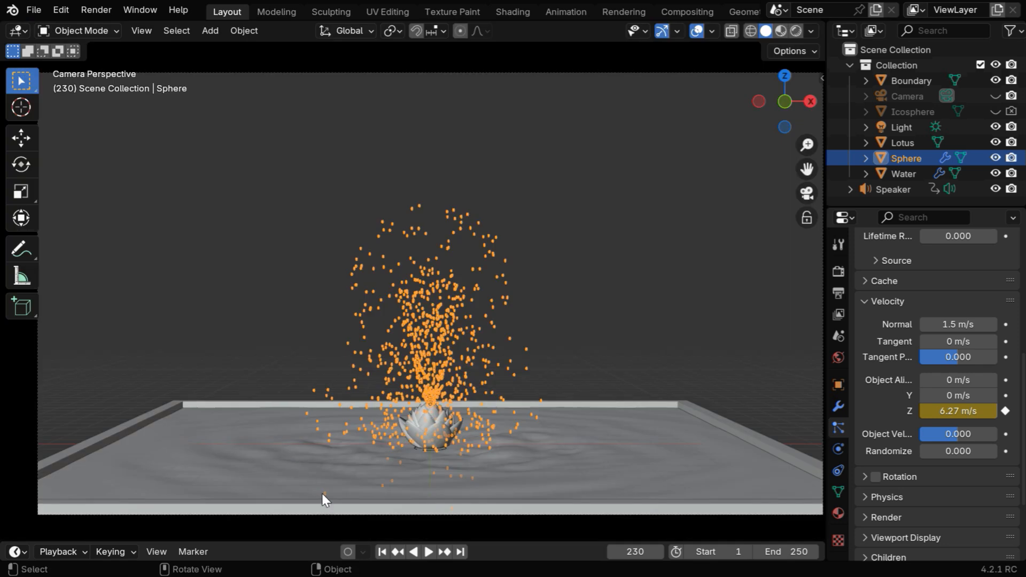
Replay the fountain from frame 1 and inspect the shifted velocity curve in the Graph Editor.
click(380, 552)
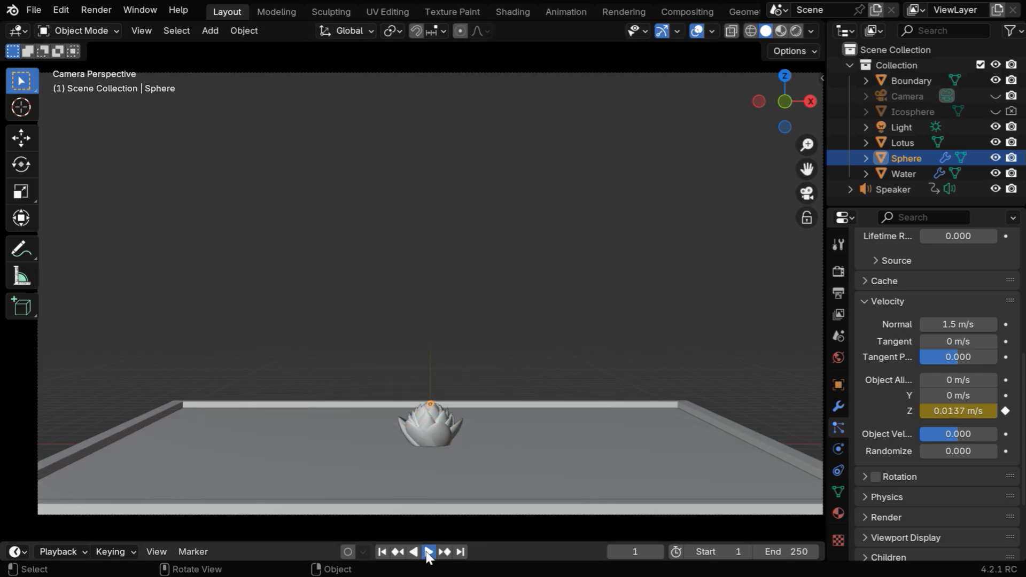
click(429, 551)
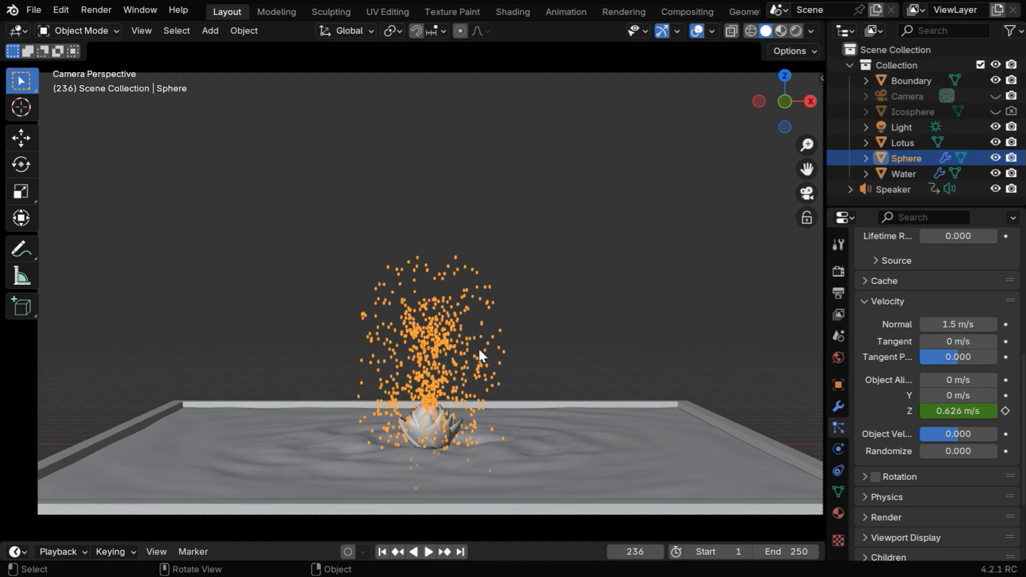
click(13, 30)
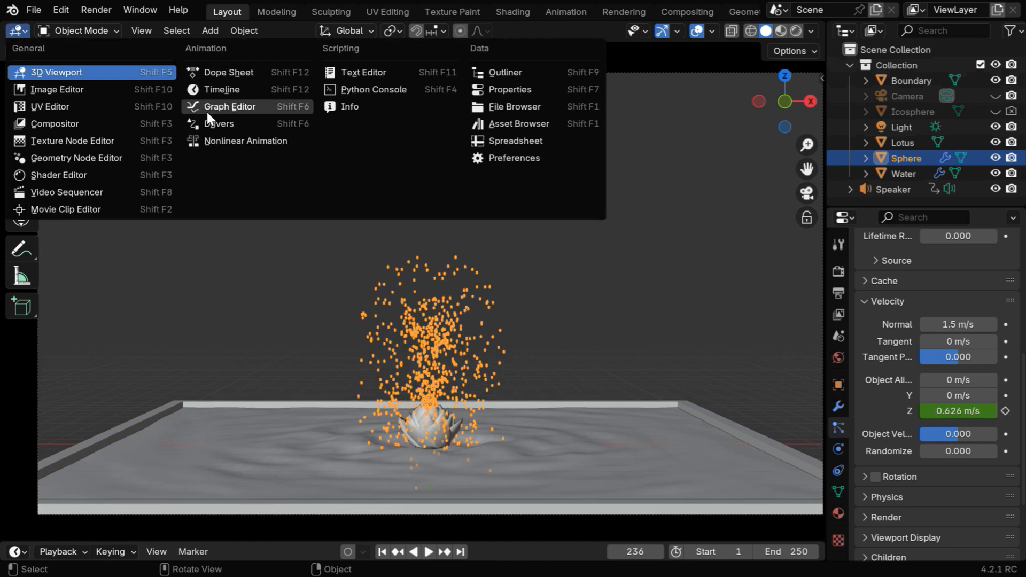
click(229, 106)
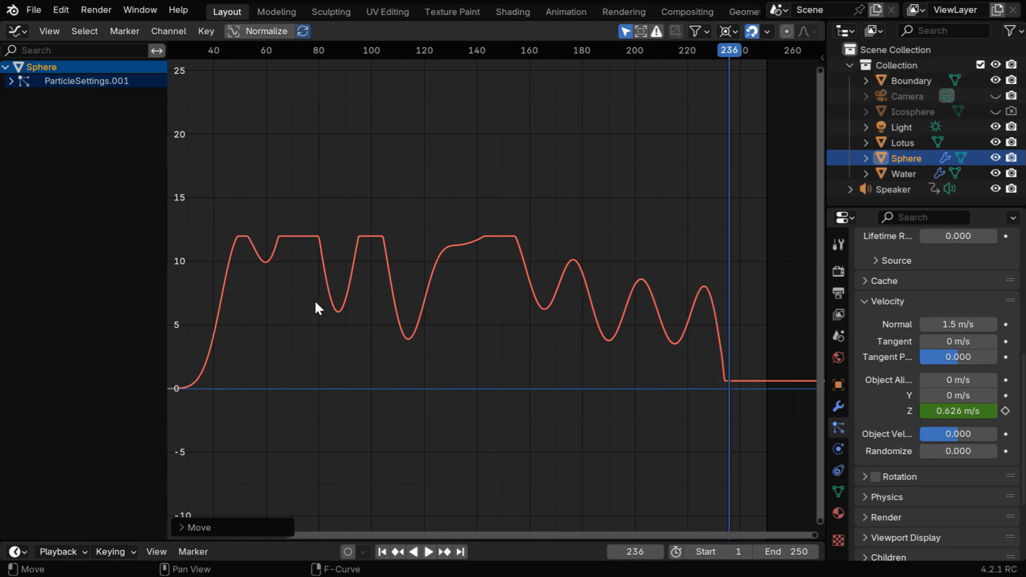
mouse_move(654, 324)
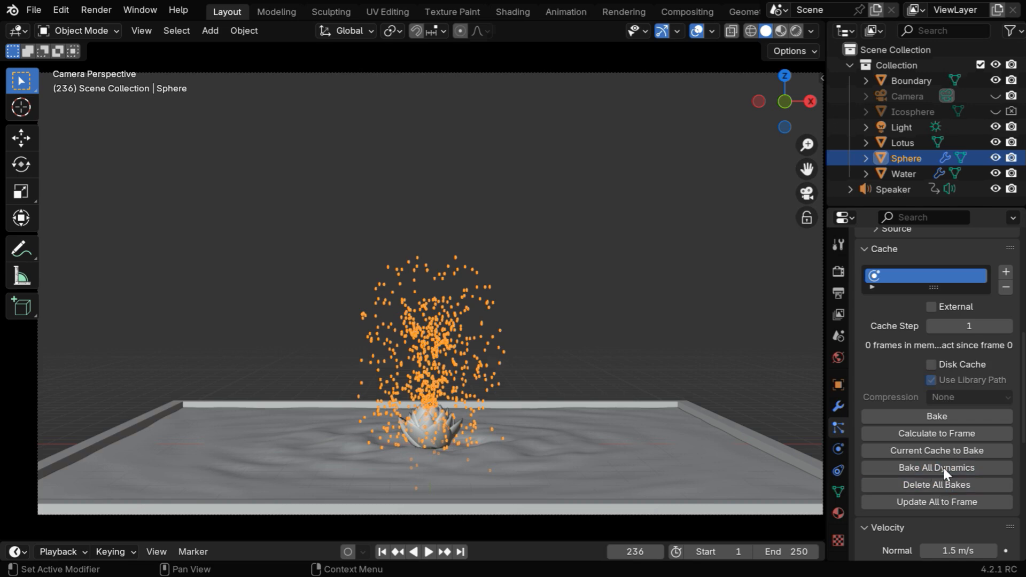
Bake all physics dynamics into the particle cache.
click(936, 467)
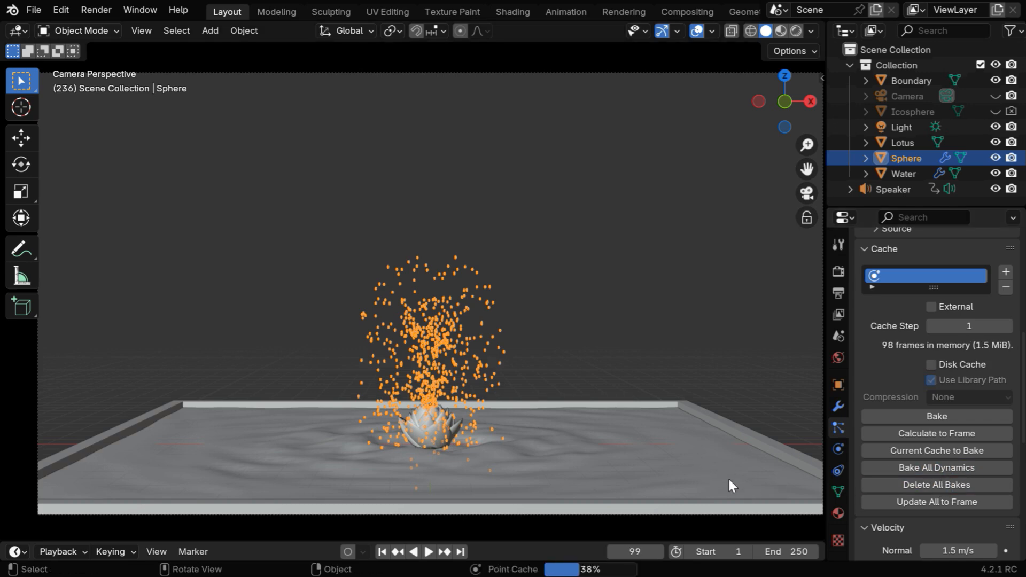